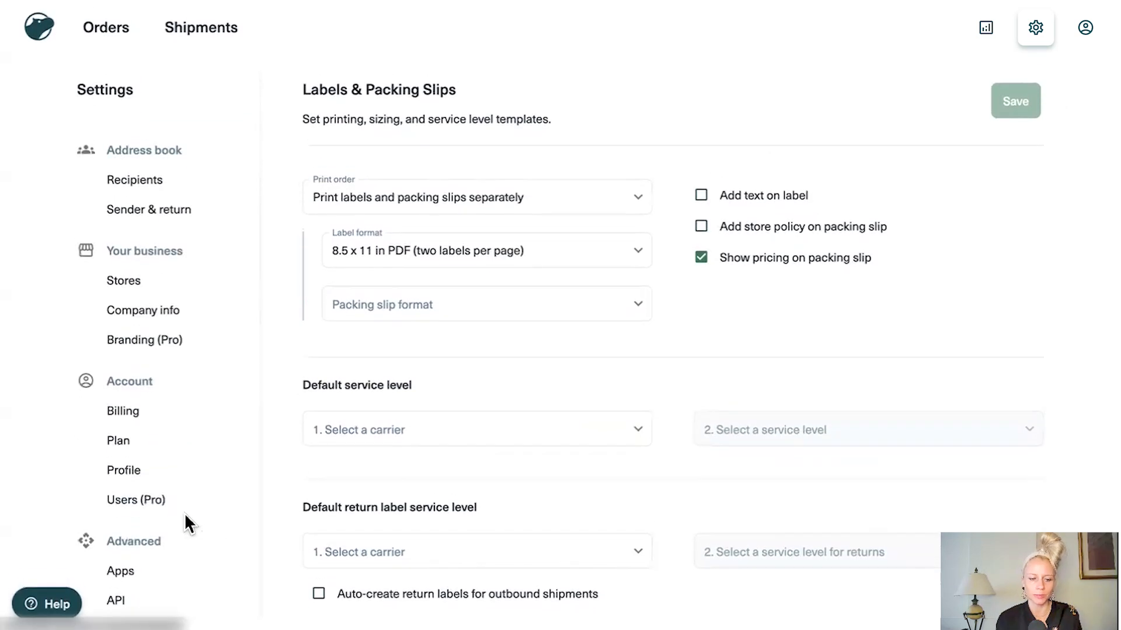
Step: Generate a new live API token in Shippo's API settings and copy it
left_click(118, 602)
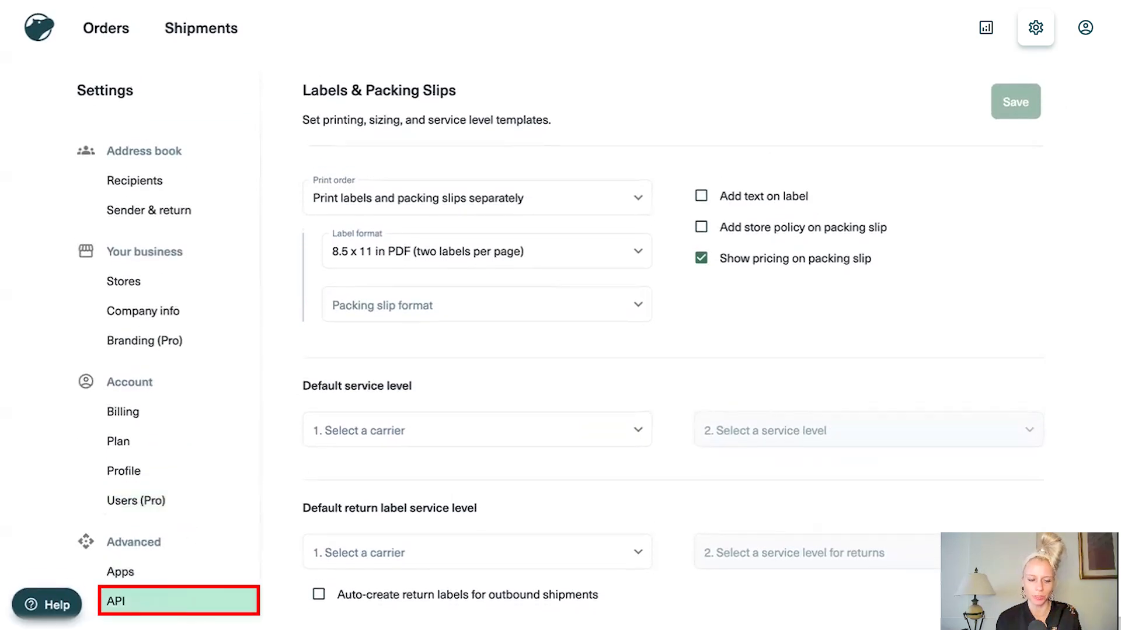
left_click(119, 605)
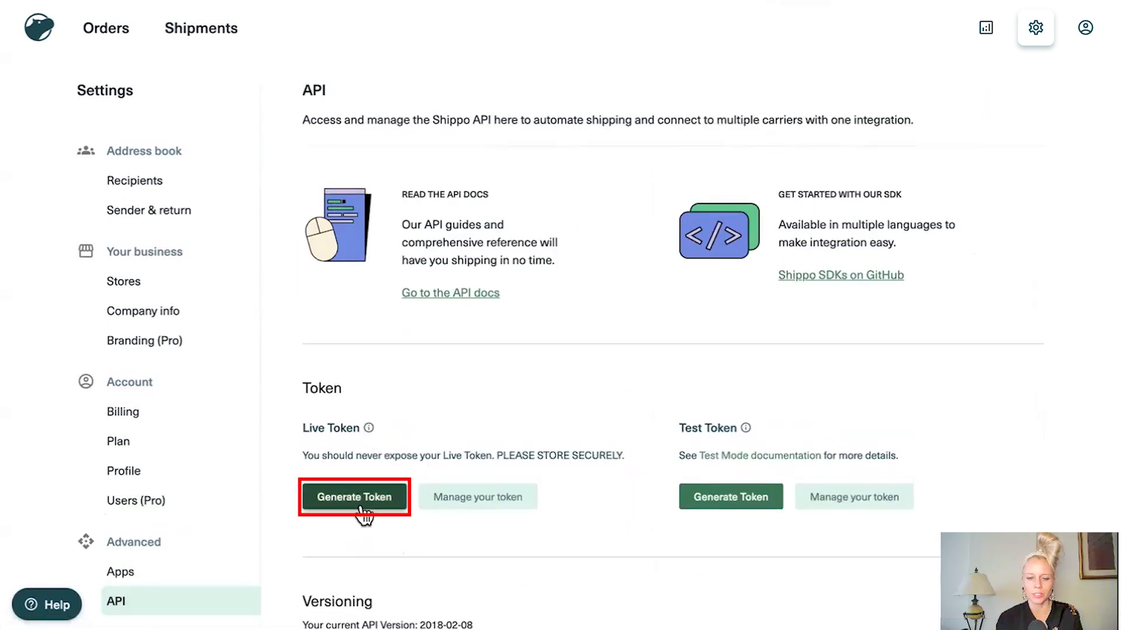
left_click(355, 497)
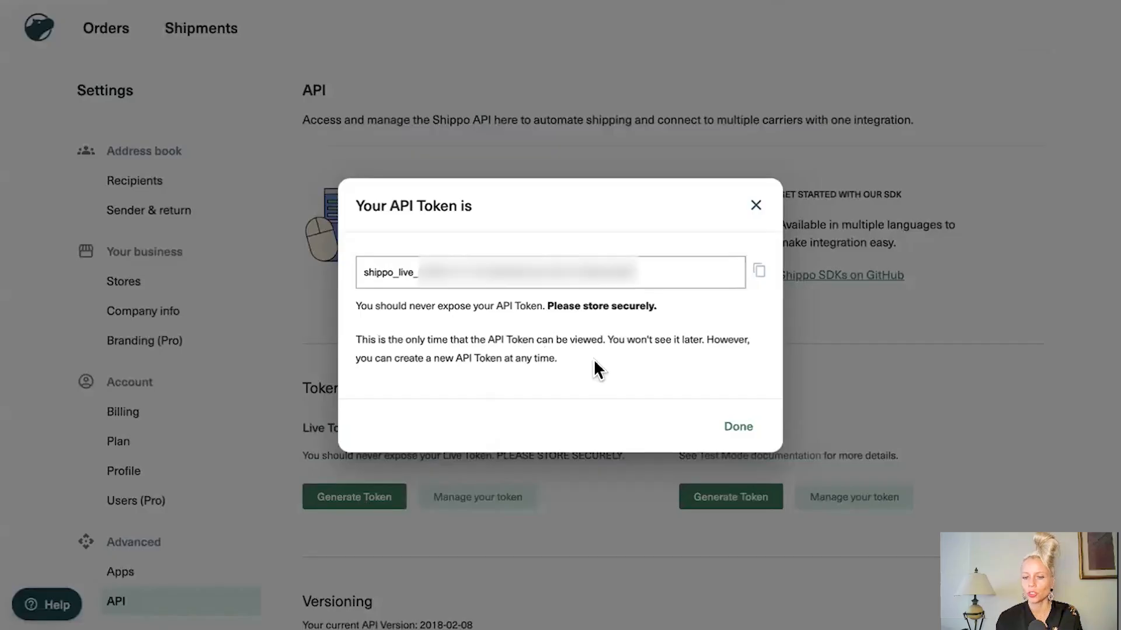
left_click(550, 273)
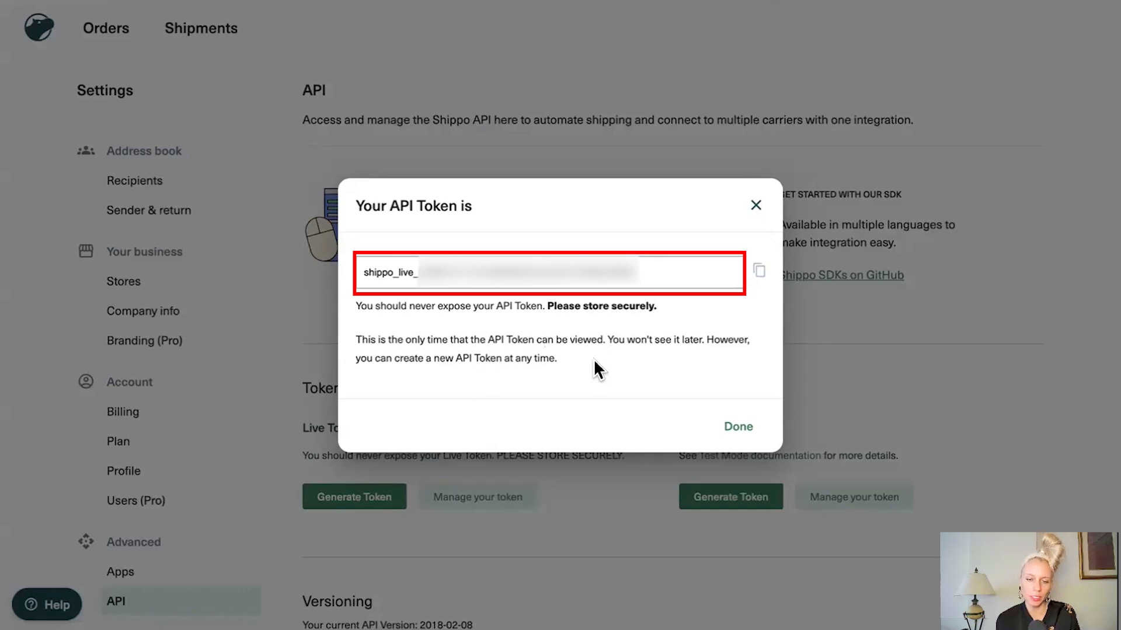
left_click(759, 269)
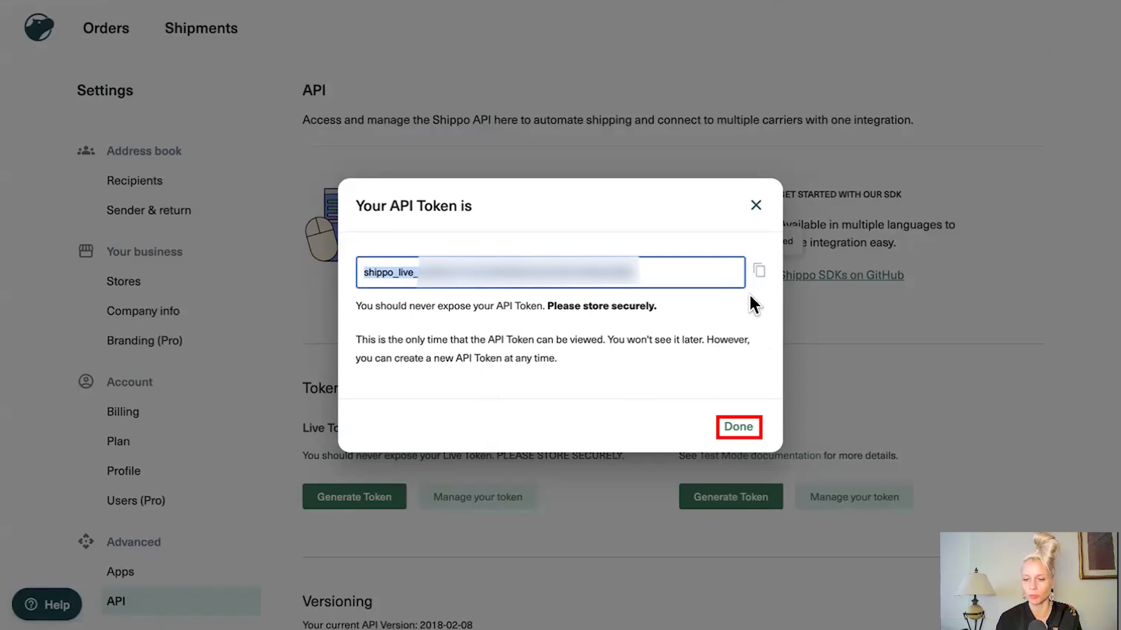
Step: Add a sender address under Rates at checkout as the default sender and return address
left_click(739, 426)
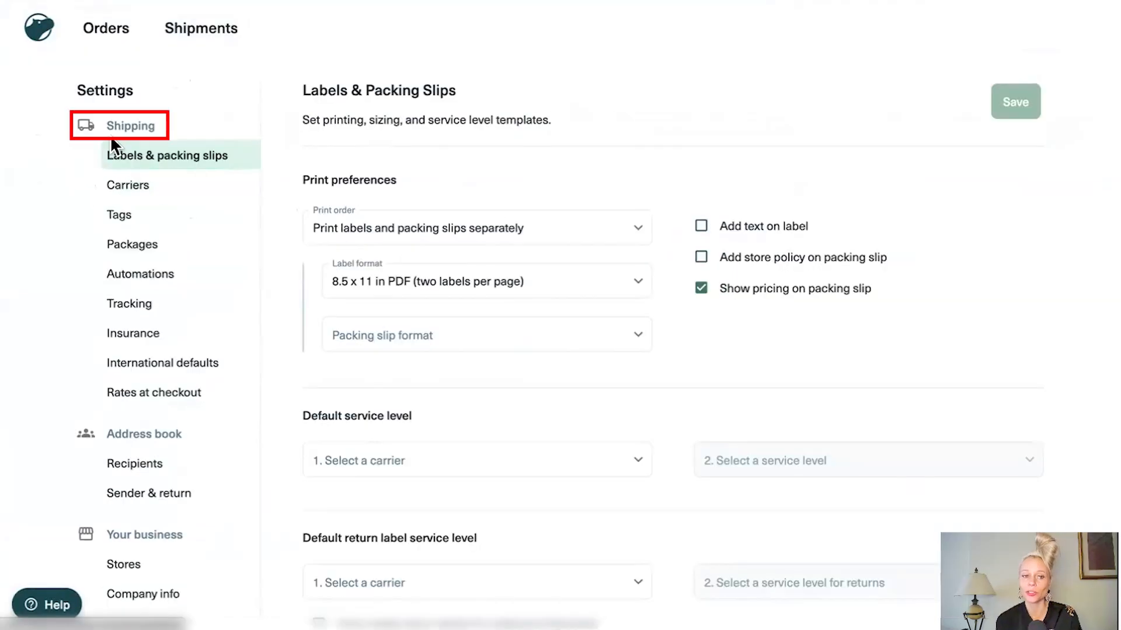
mouse_move(72, 390)
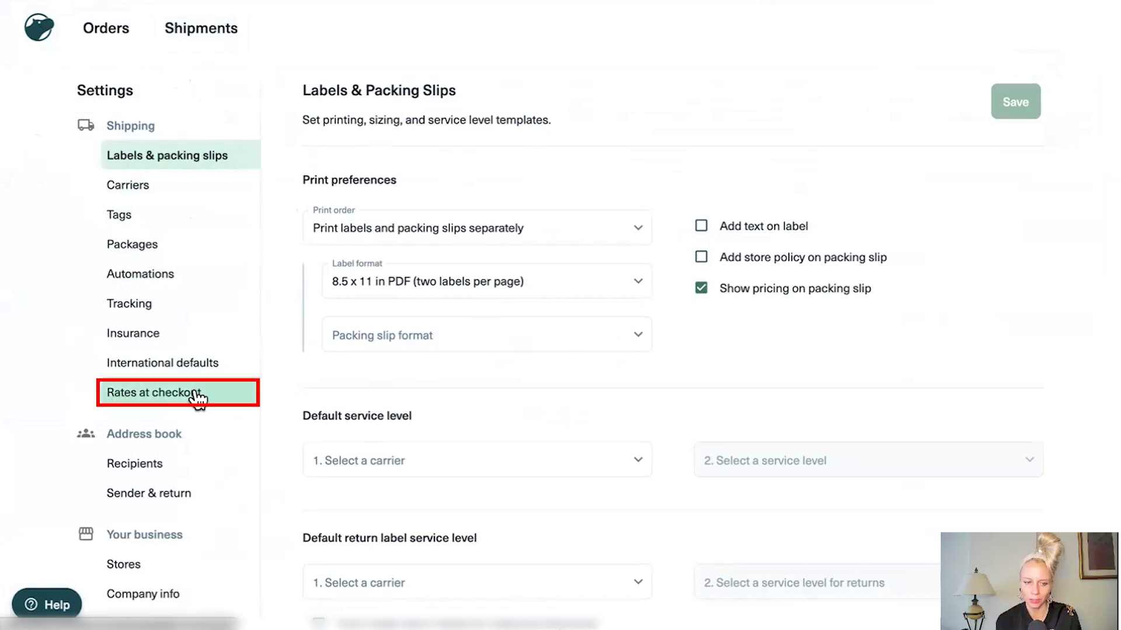
left_click(155, 393)
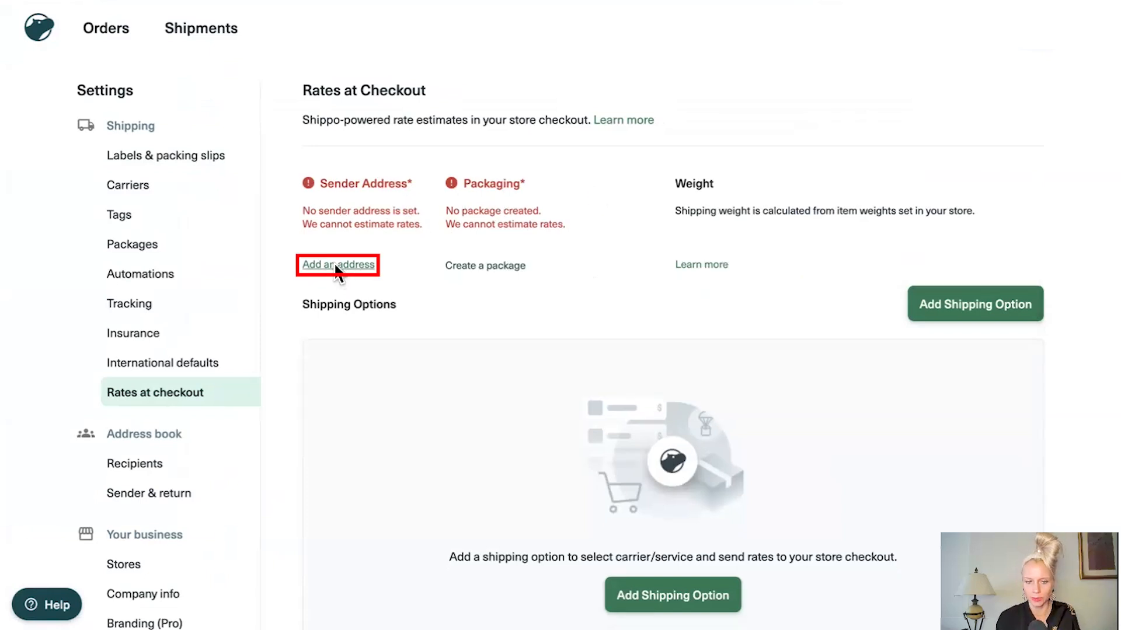
left_click(338, 265)
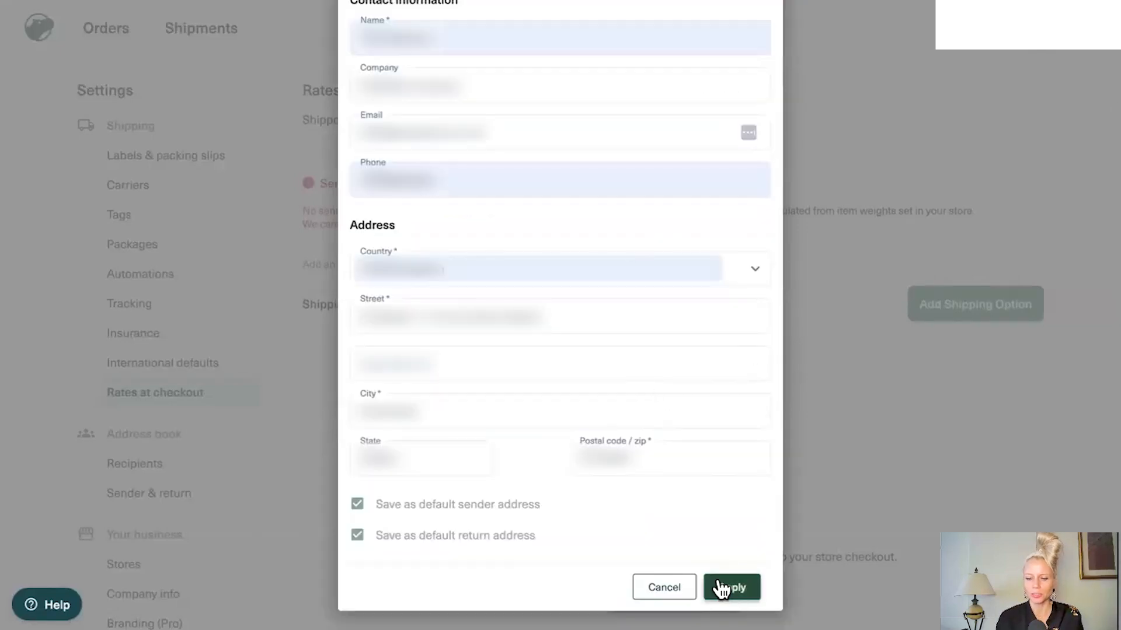
left_click(732, 588)
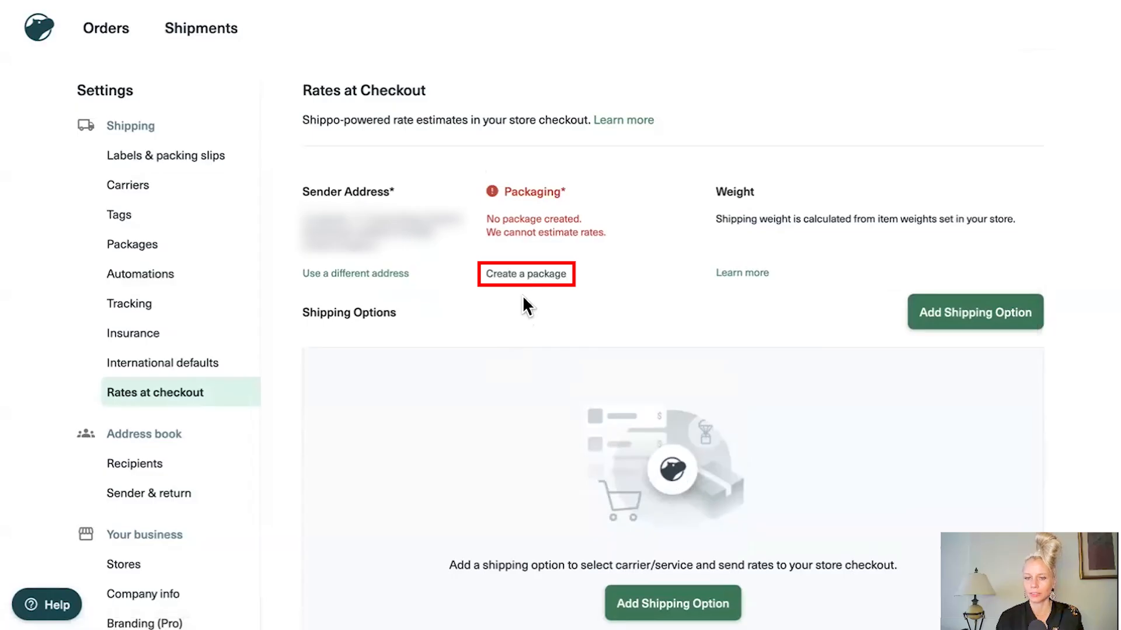
Step: Save a FedEx 10kg Box package template weighing 10 kg as the default
left_click(526, 273)
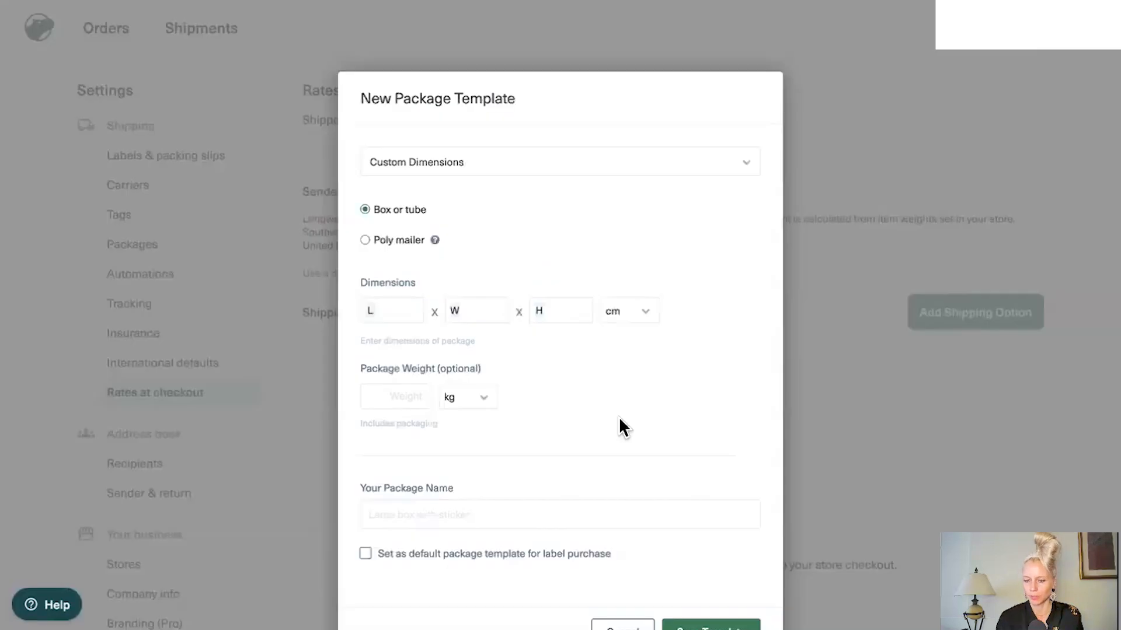
left_click(559, 162)
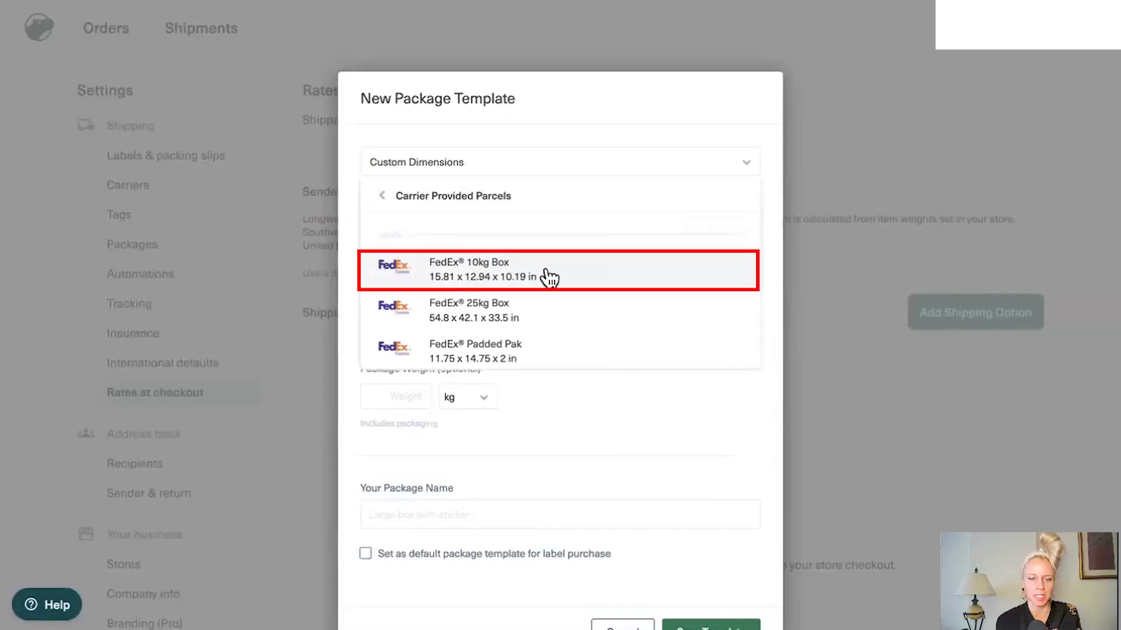
left_click(550, 275)
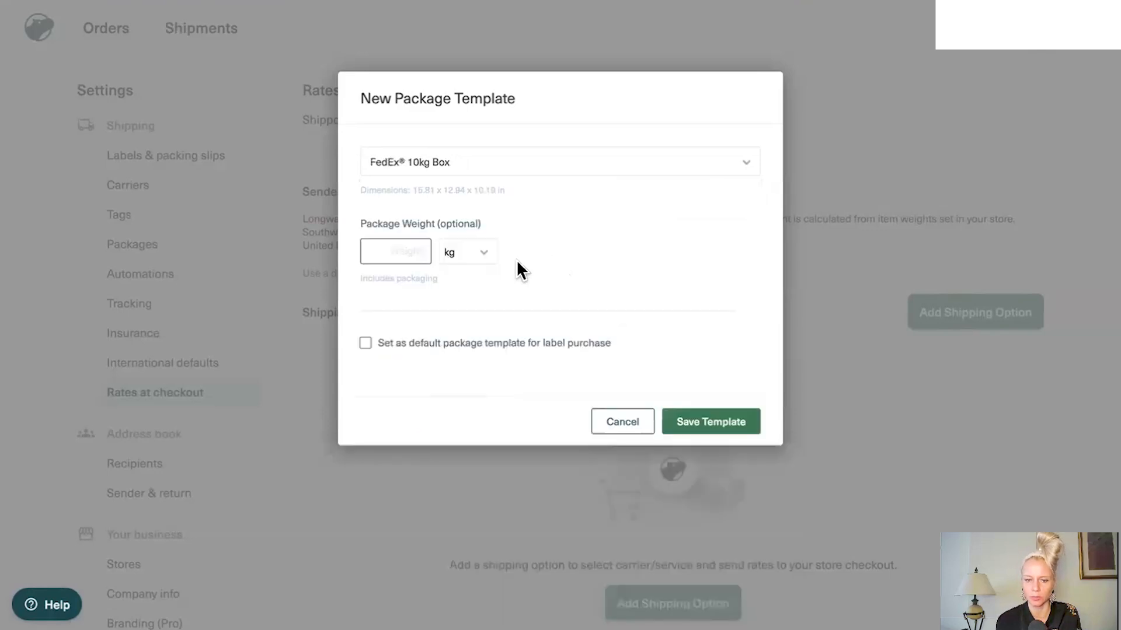
type("10")
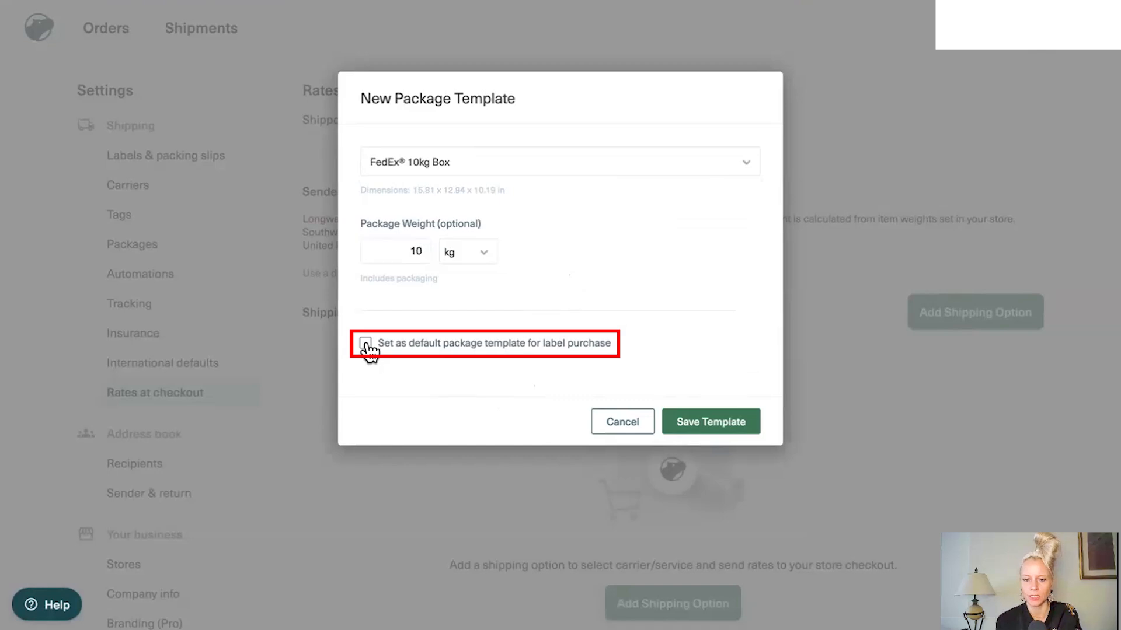
left_click(365, 343)
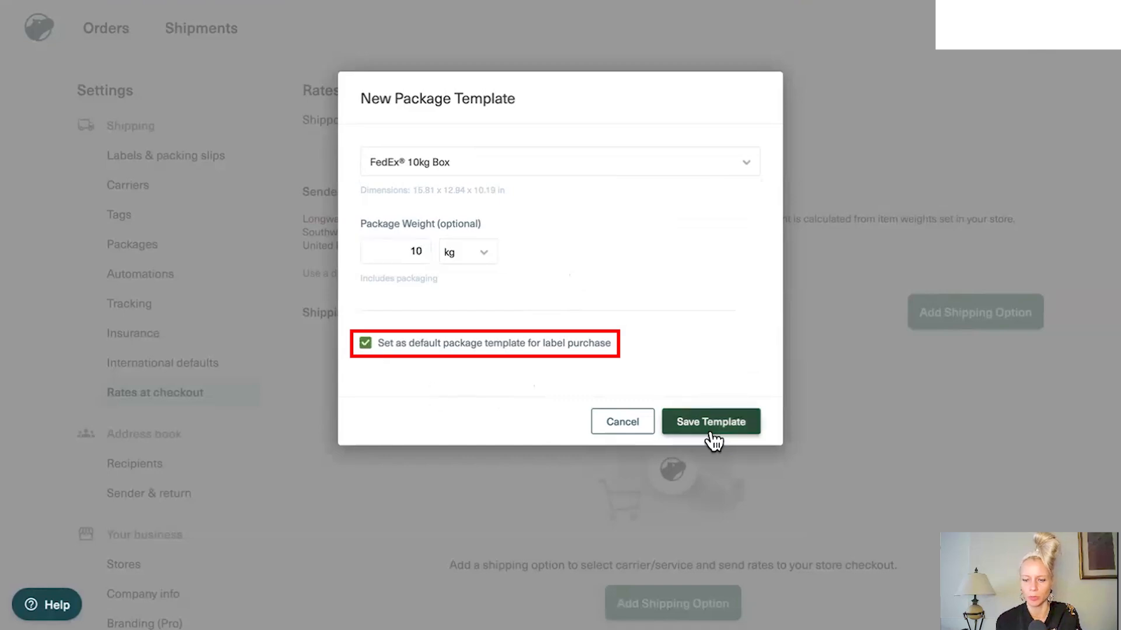
left_click(711, 422)
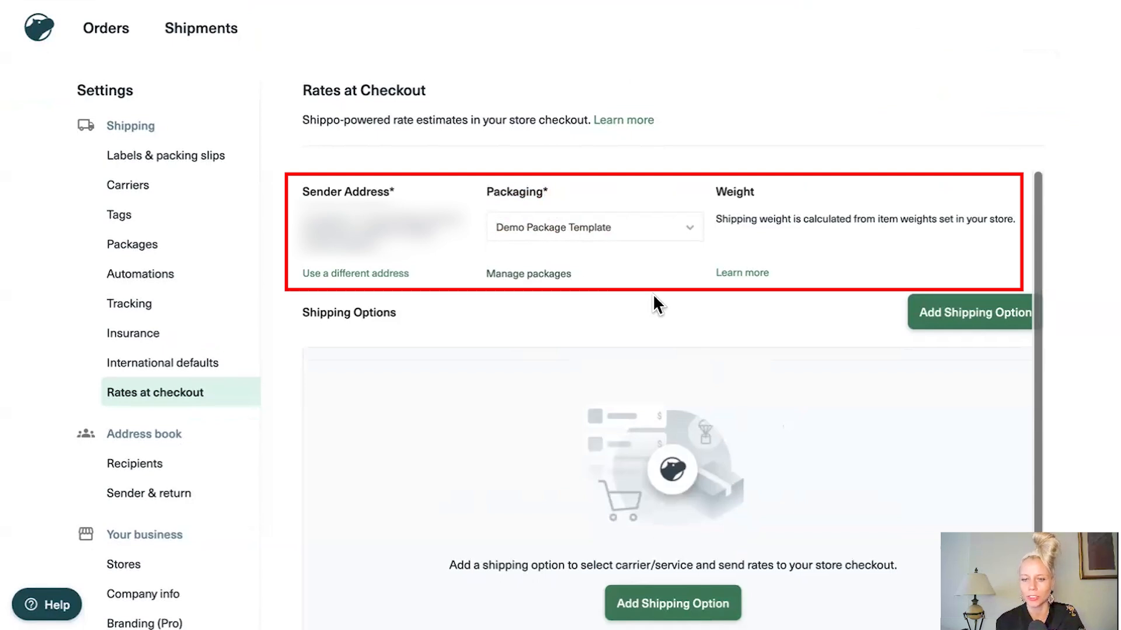
Step: Start a new shipping option that uses live rates
scroll("down", 3)
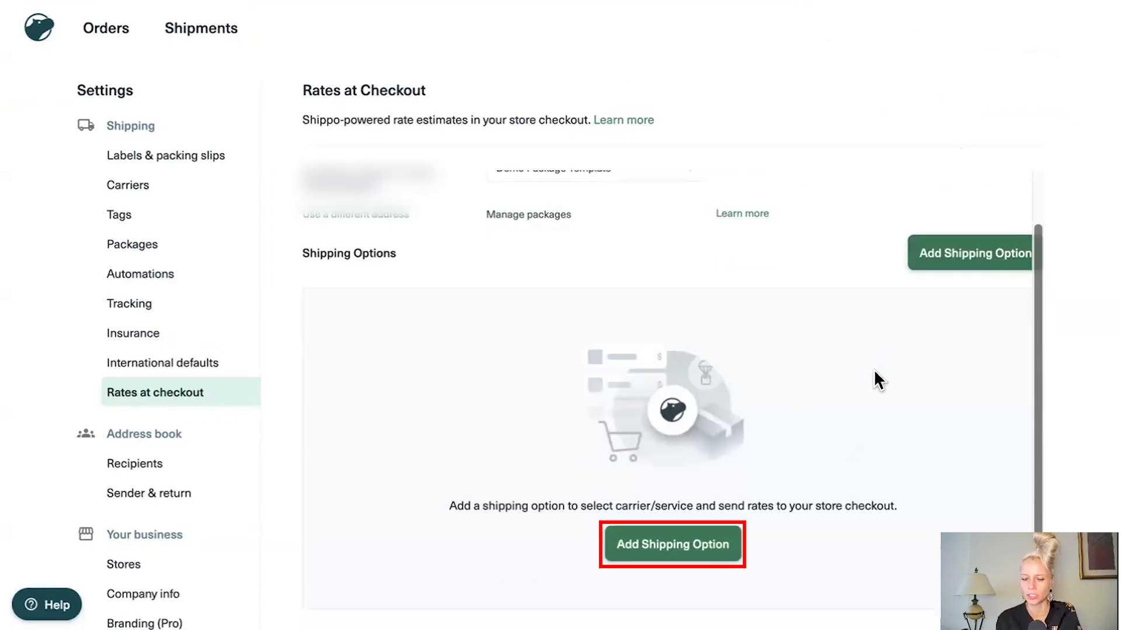
left_click(673, 545)
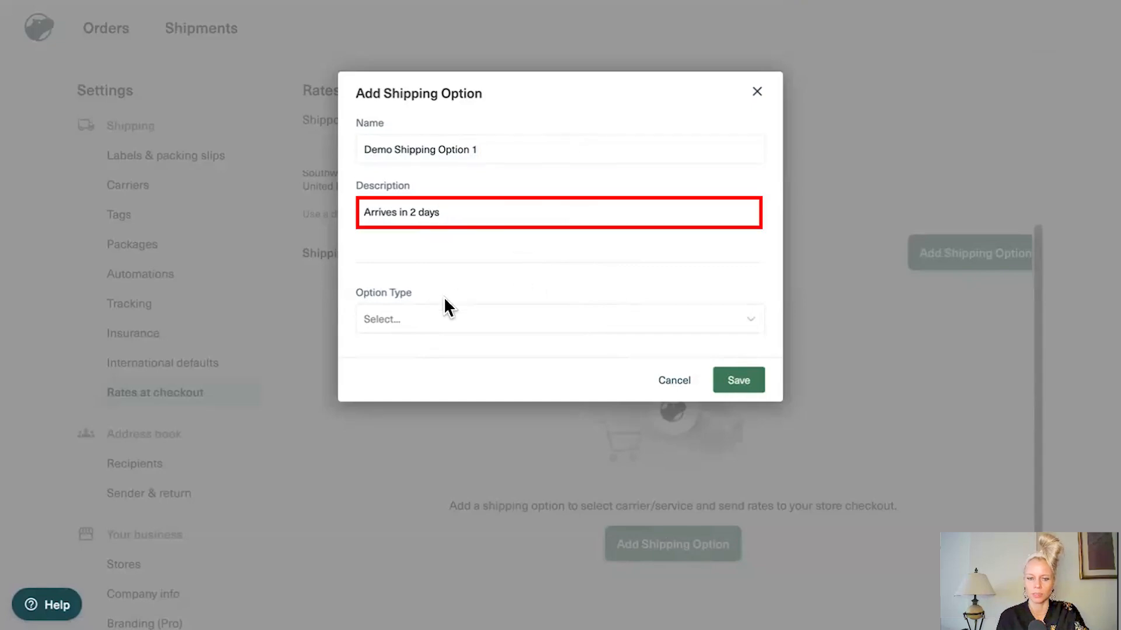
left_click(558, 319)
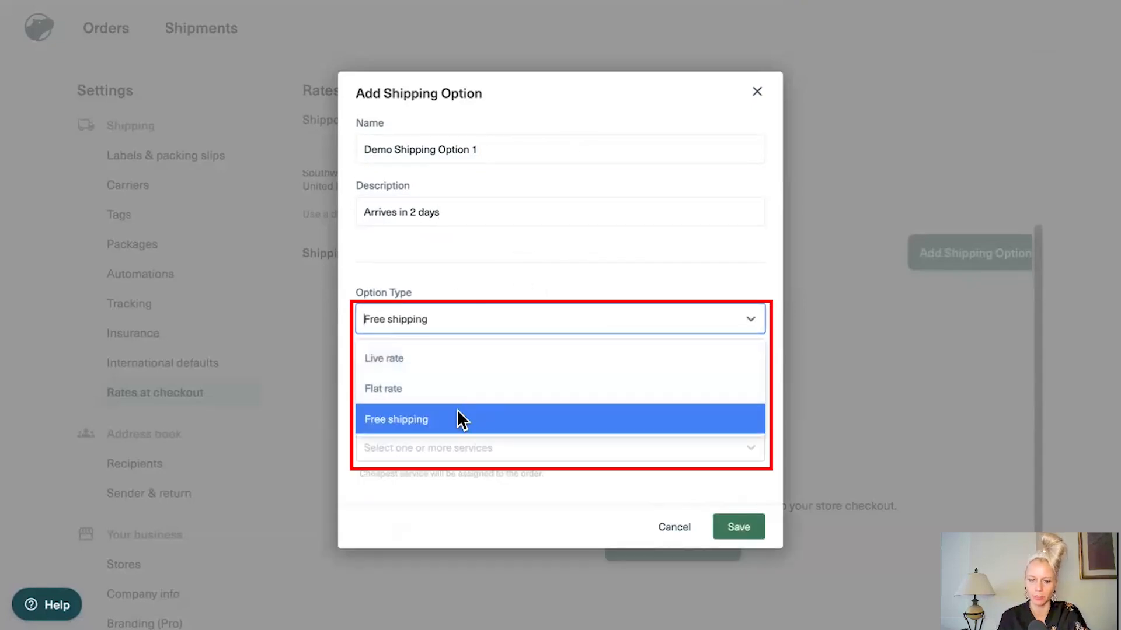
mouse_move(409, 372)
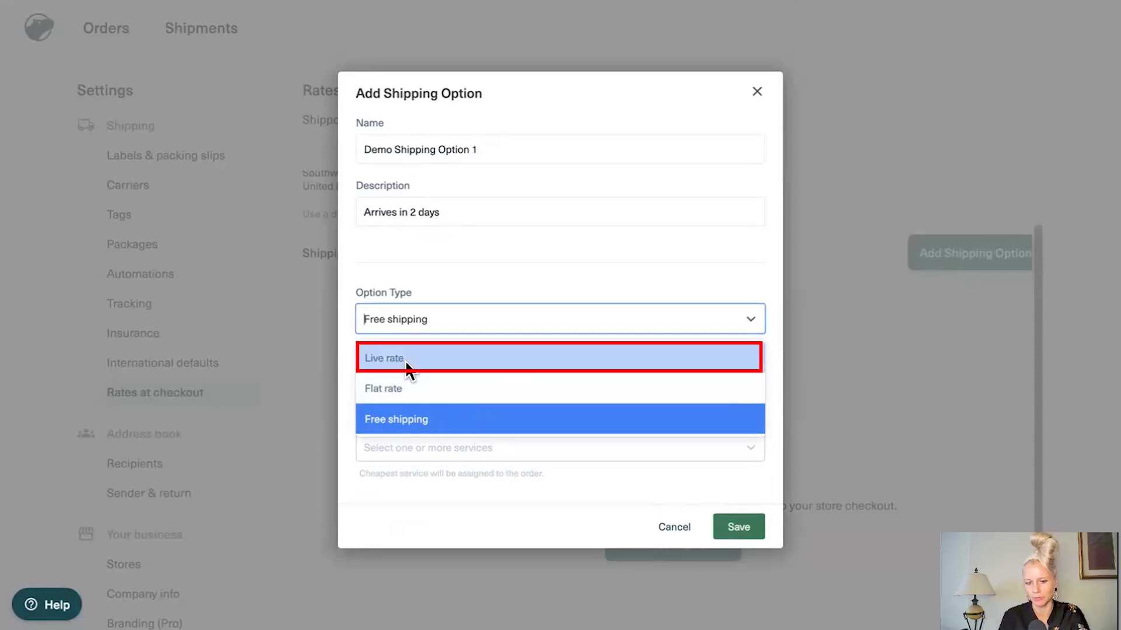
left_click(383, 358)
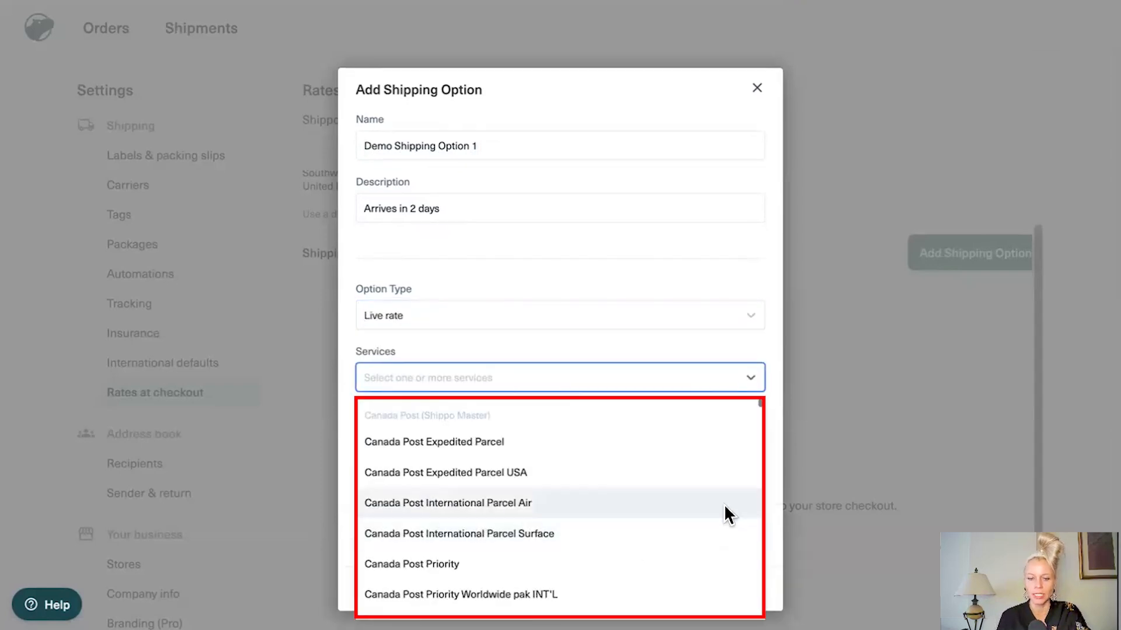
Step: Apply a 10% markup adjustment and confirm the $10 USD fallback amount
scroll("down", 3)
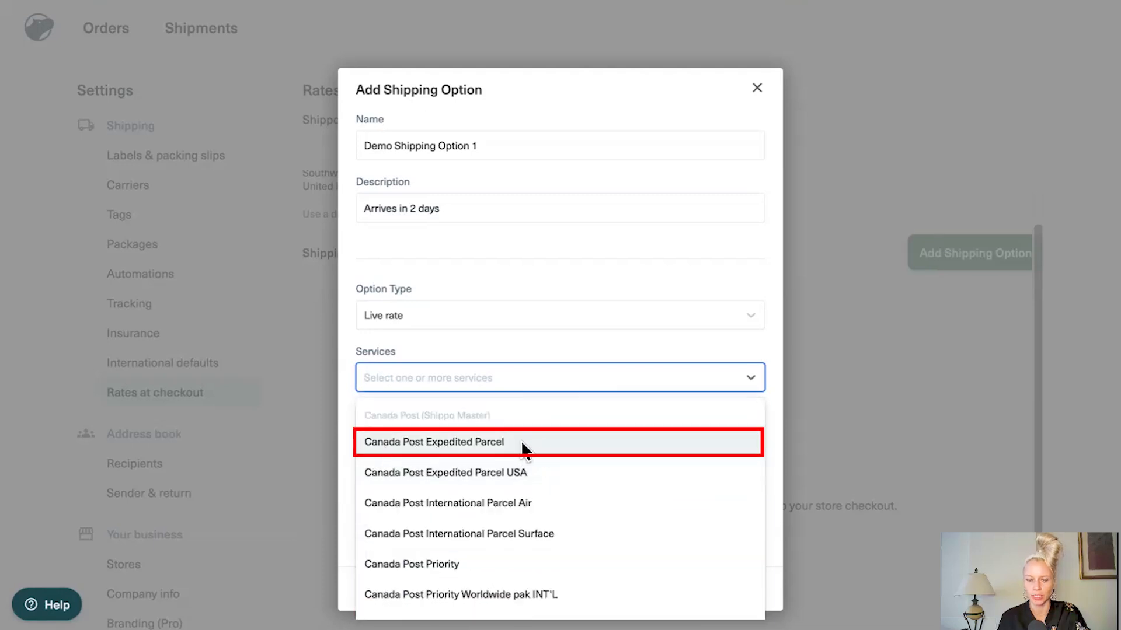
mouse_move(584, 451)
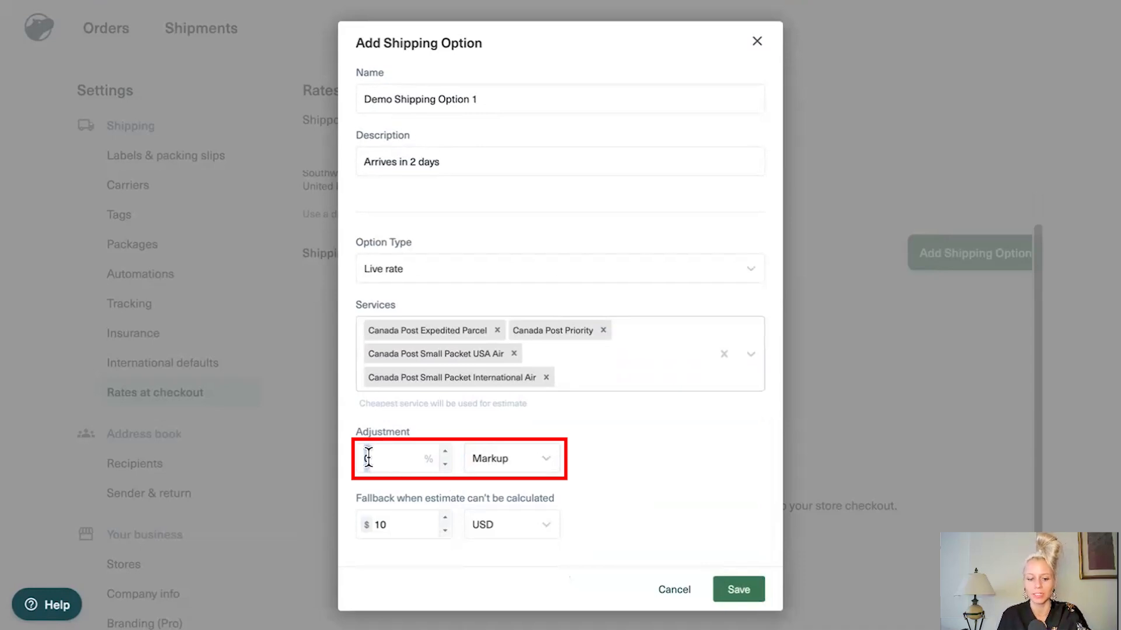
type("10")
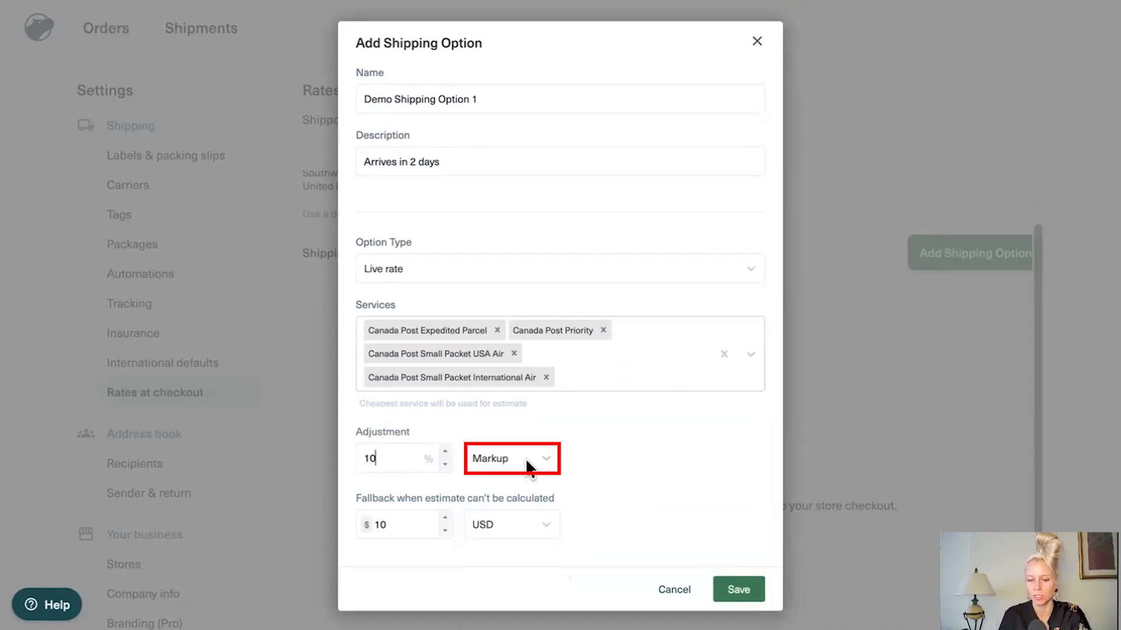
left_click(511, 459)
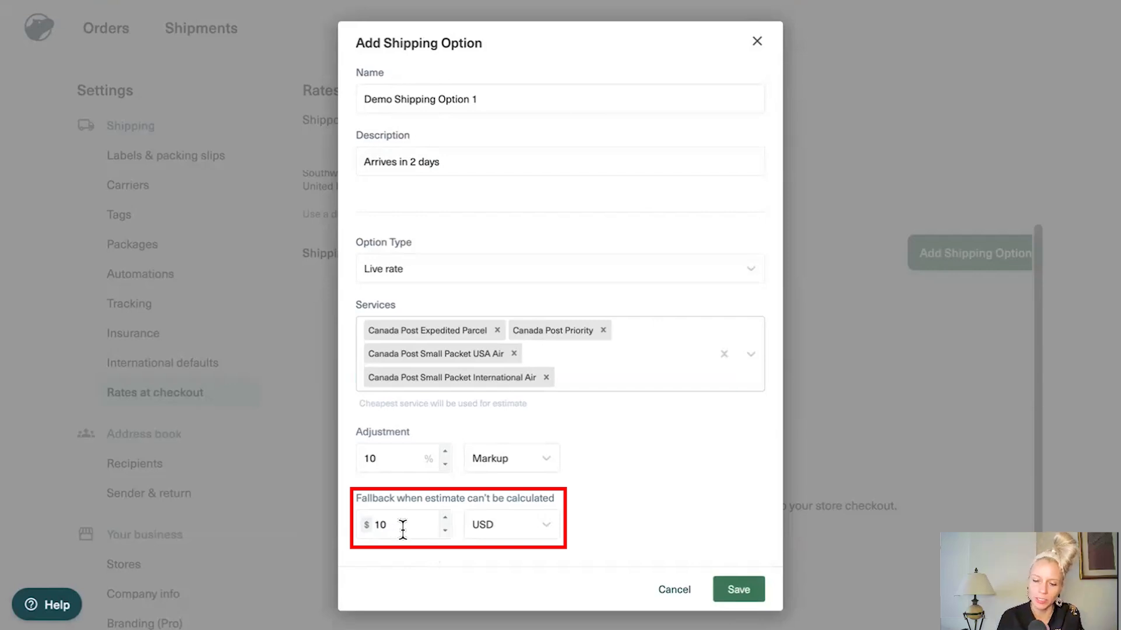
mouse_move(538, 539)
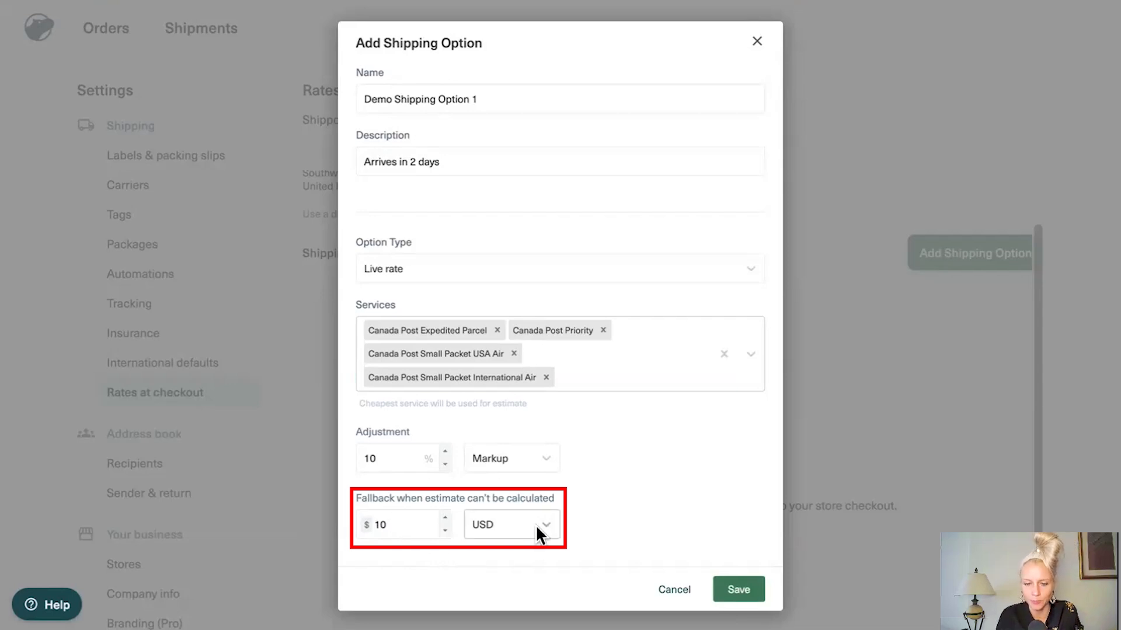
left_click(511, 525)
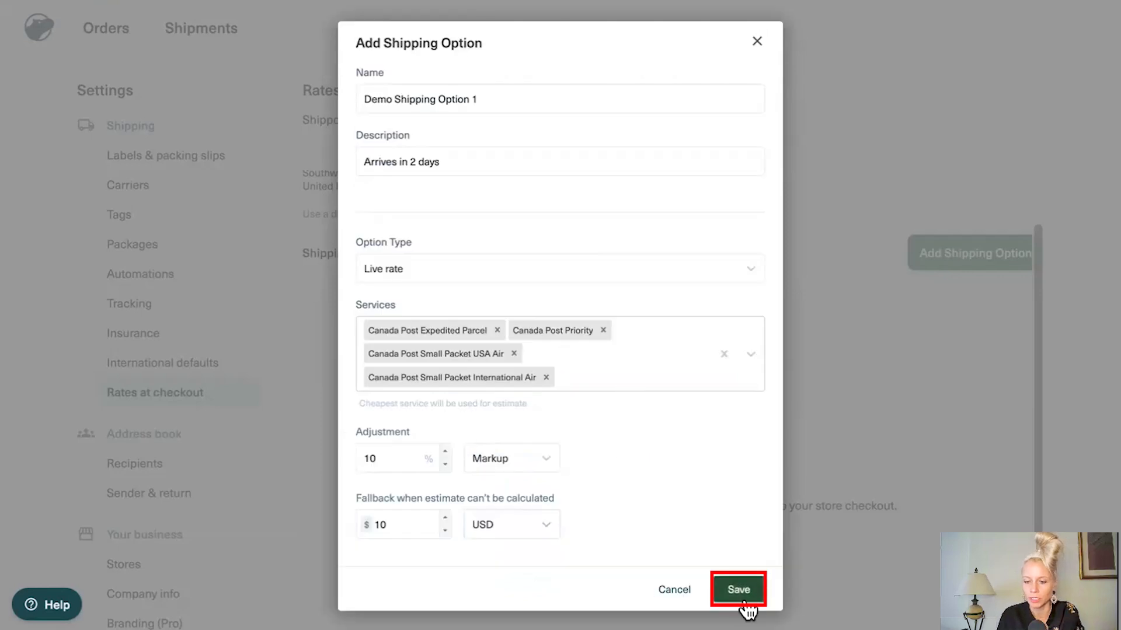
Step: Save Demo Shipping Option 1 and review its row in the Shipping Options table
left_click(738, 589)
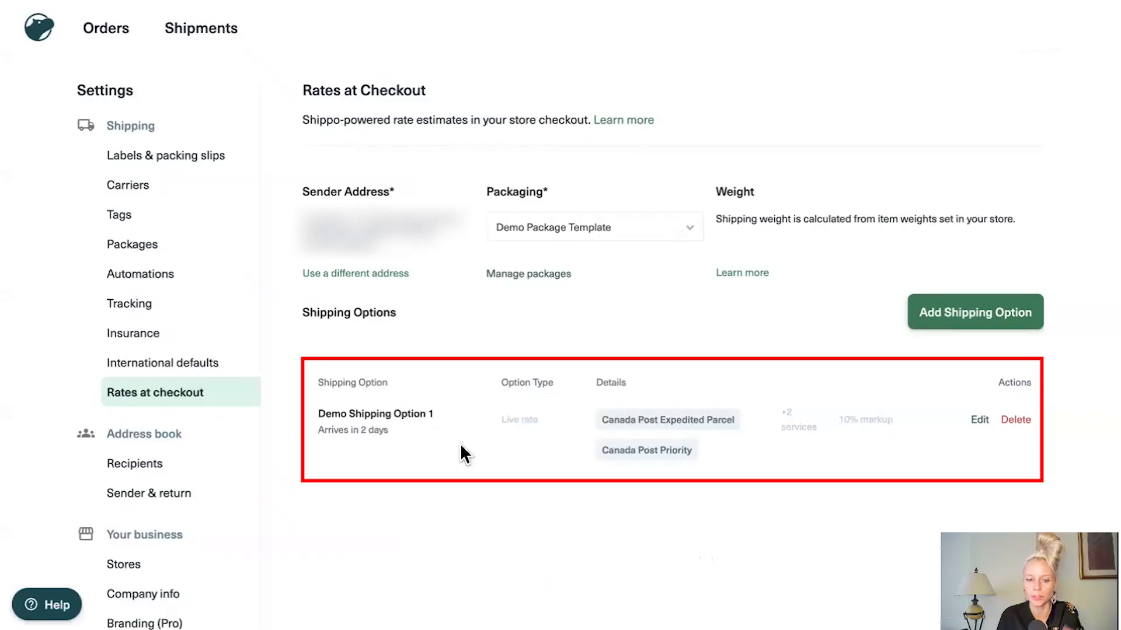
mouse_move(885, 456)
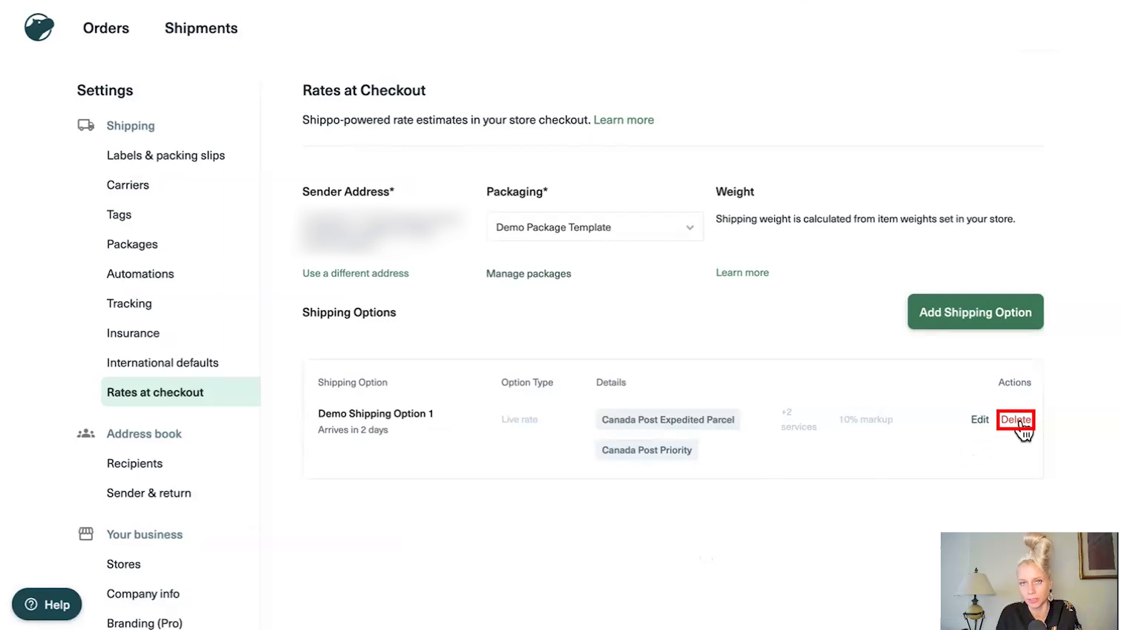
mouse_move(750, 250)
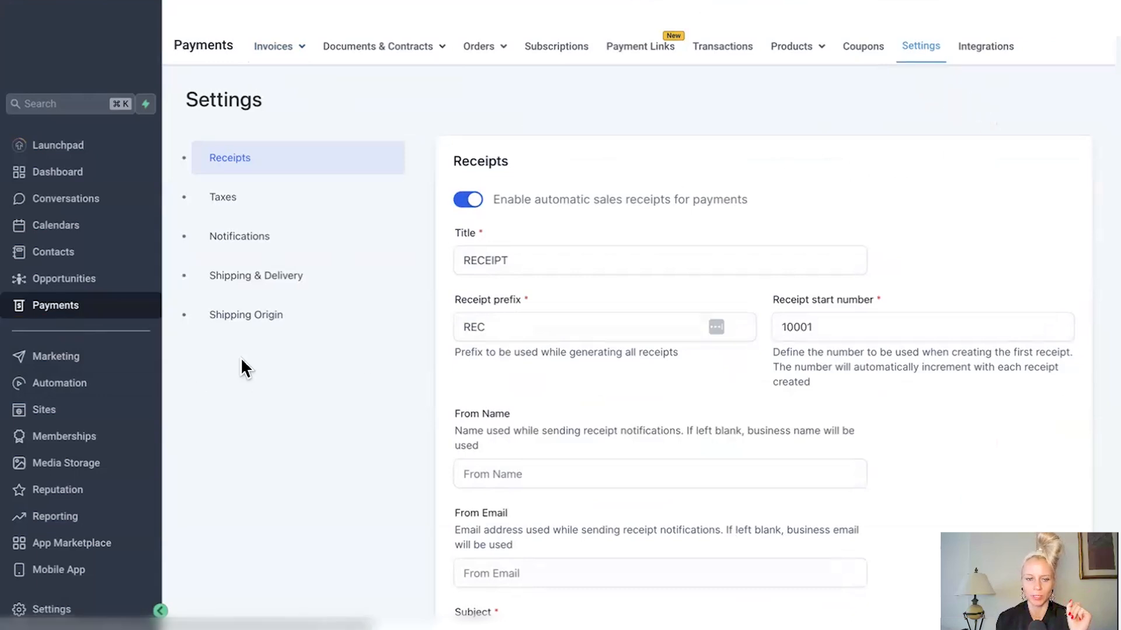
Step: Open the Shipping Origin page in HighLevel's Payments settings
left_click(246, 315)
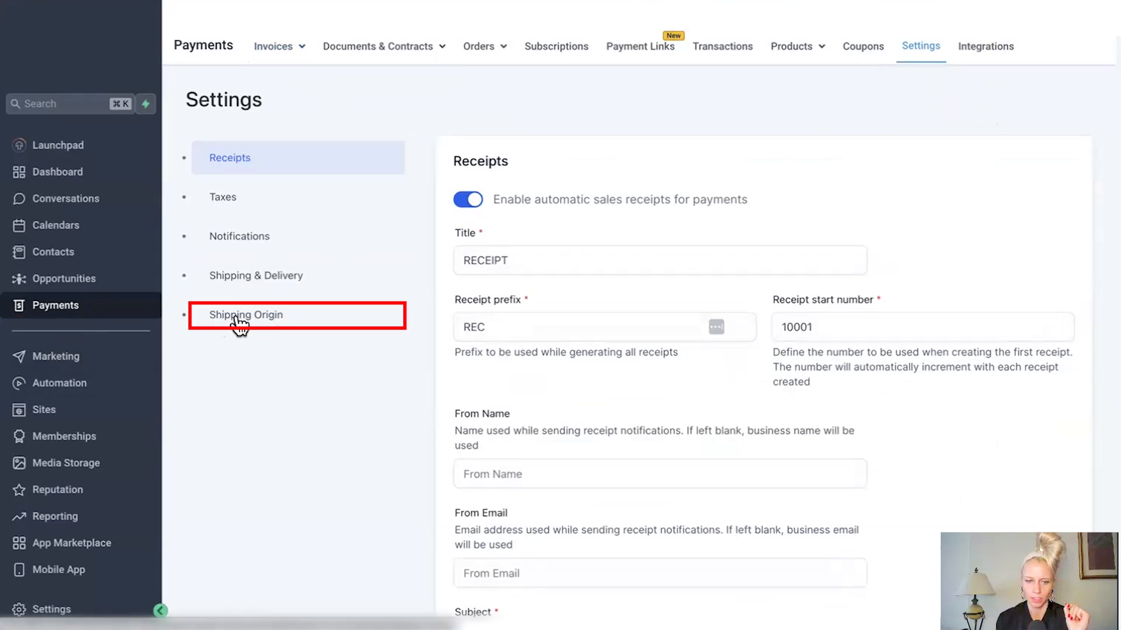
left_click(245, 315)
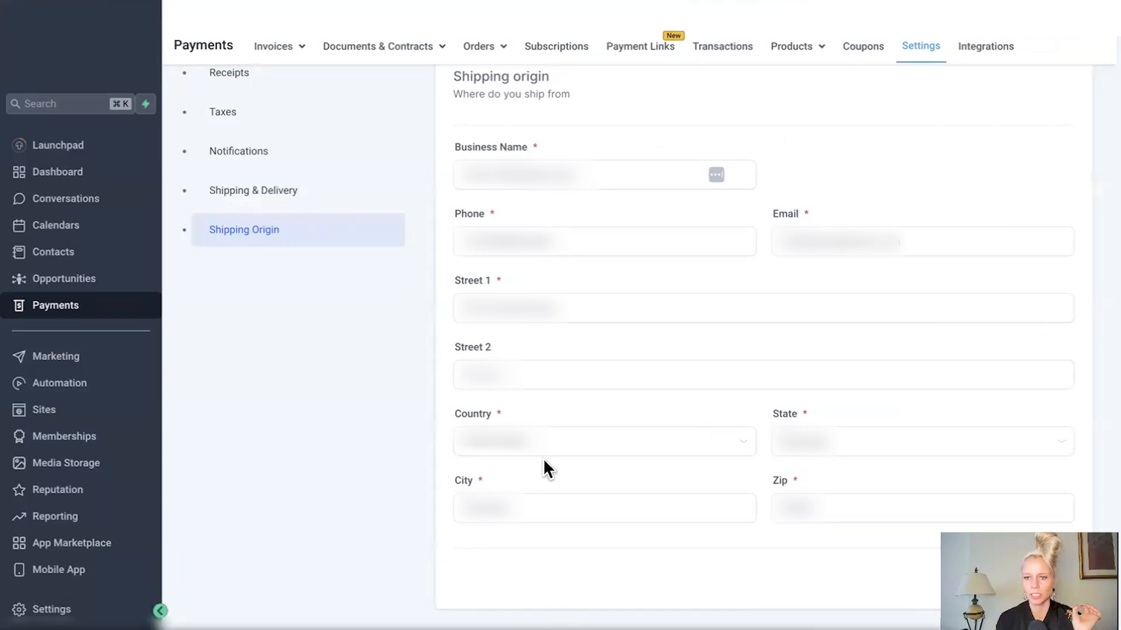
mouse_move(200, 544)
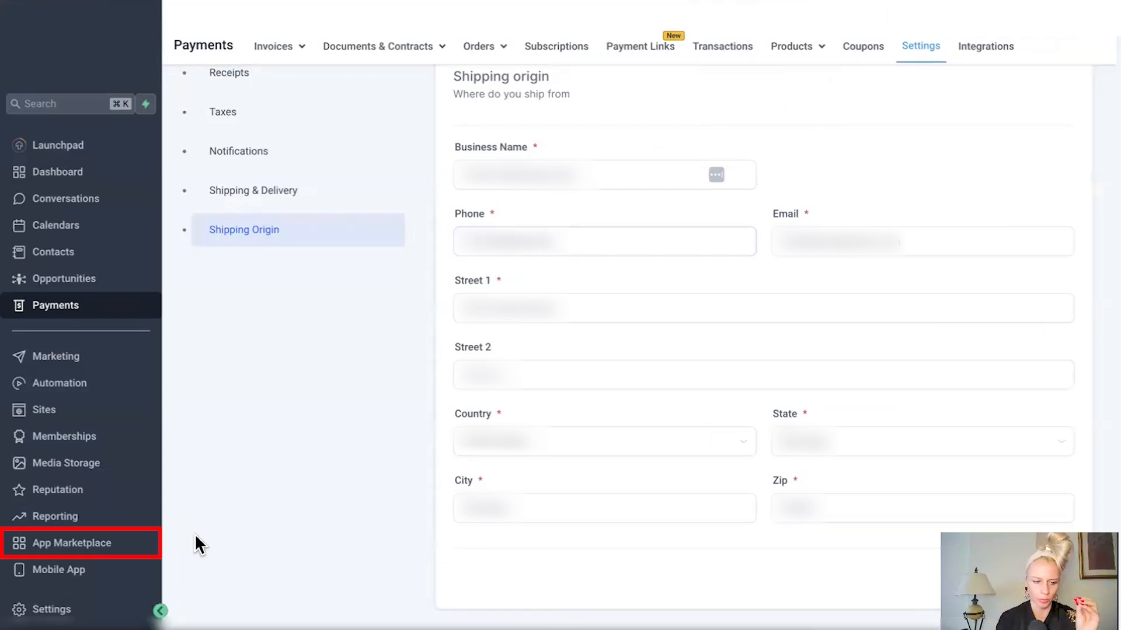
Step: Install Shippo: Shipping Integration from the App Marketplace and select its Live Token field
left_click(71, 543)
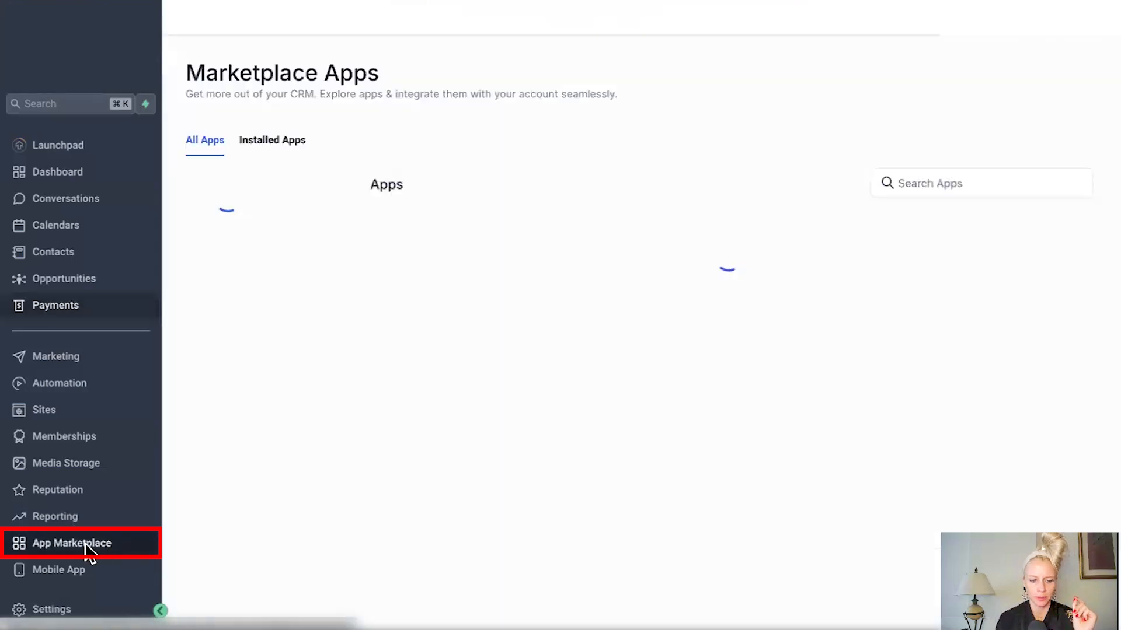
type("Shippo")
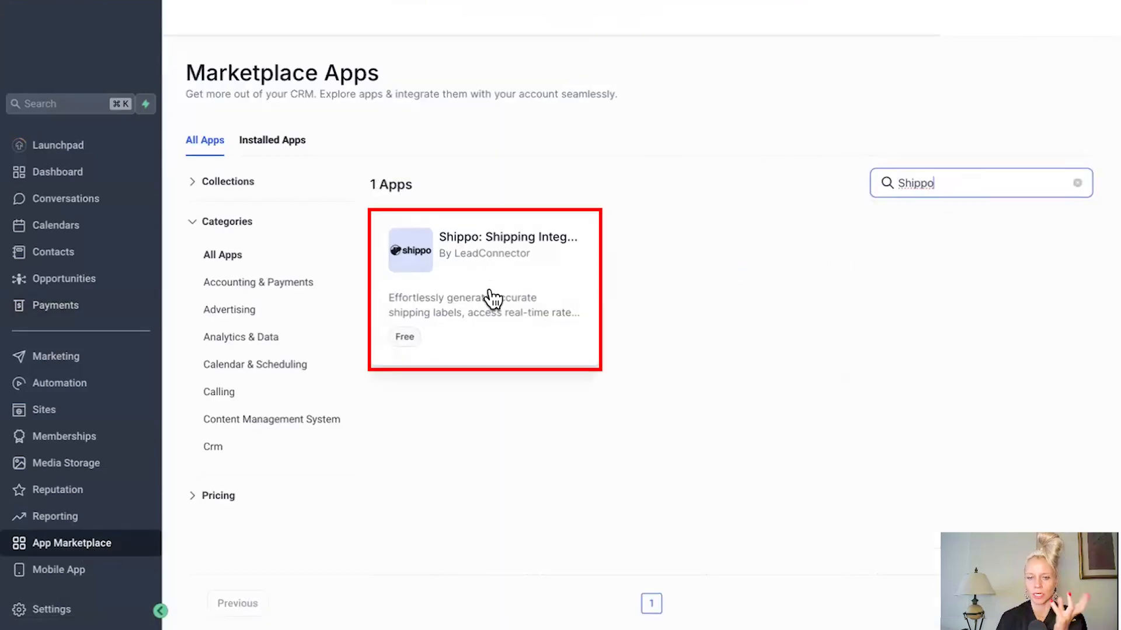
left_click(491, 297)
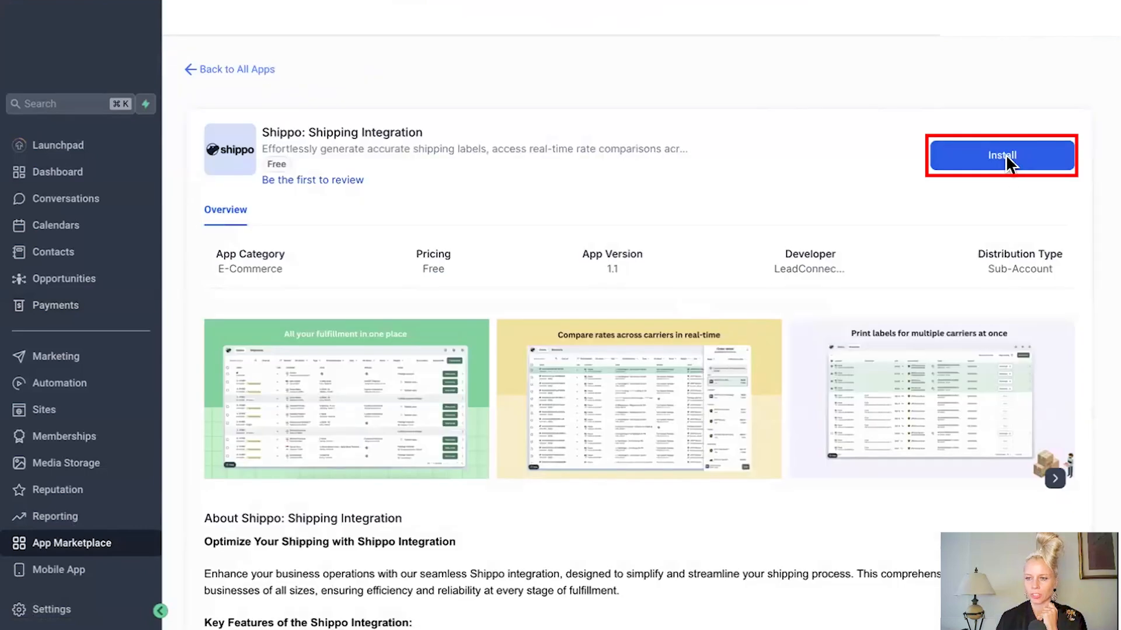
left_click(1002, 154)
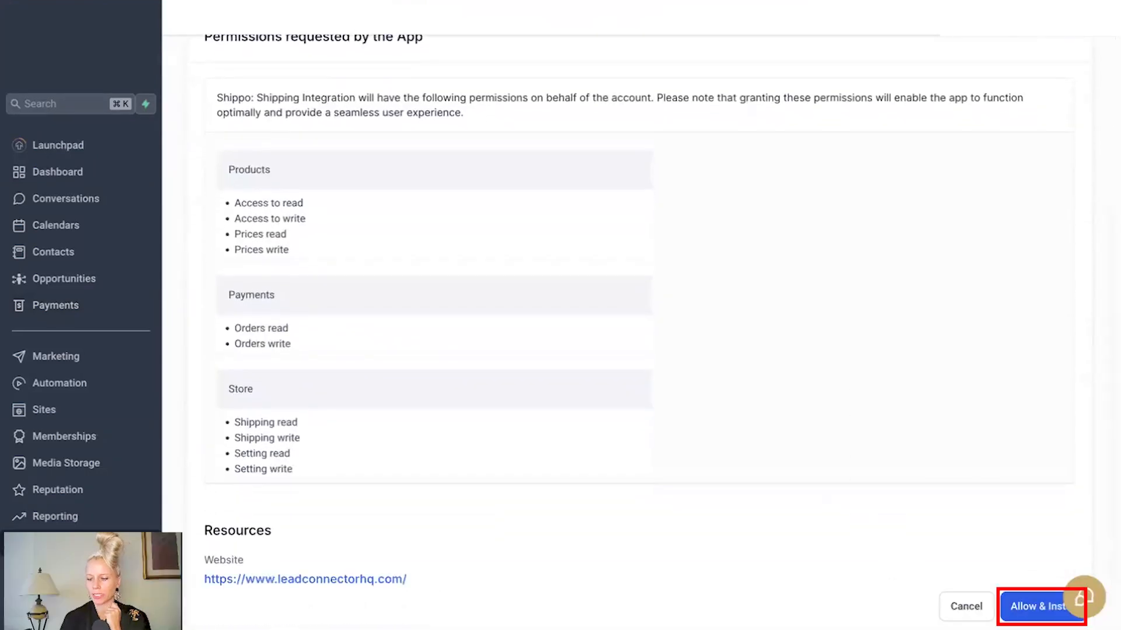
left_click(1042, 606)
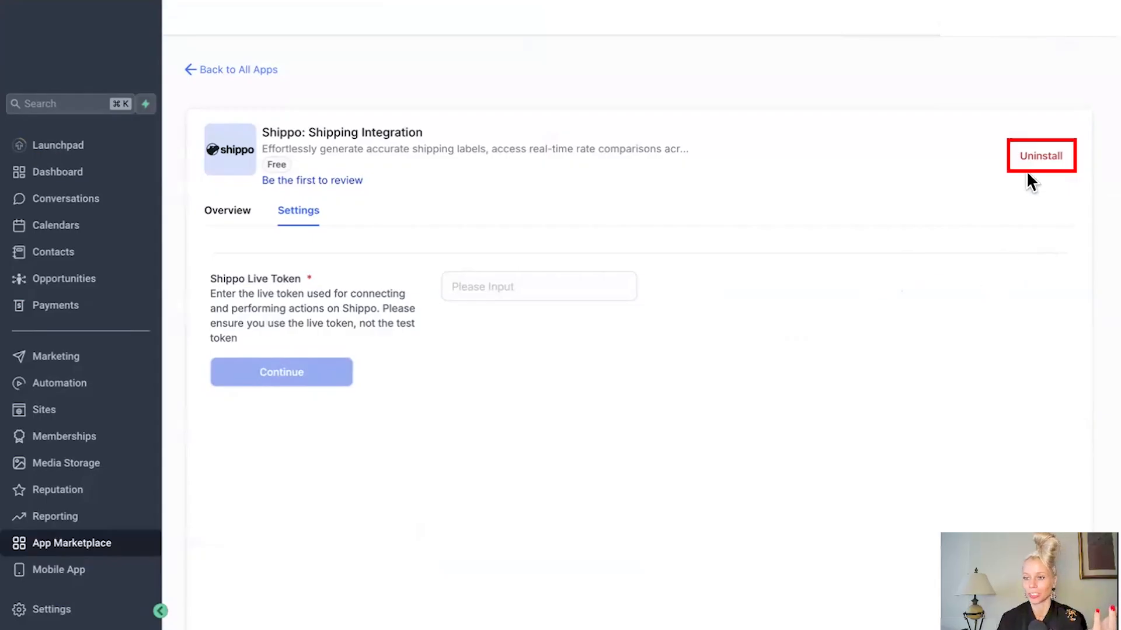
mouse_move(1023, 218)
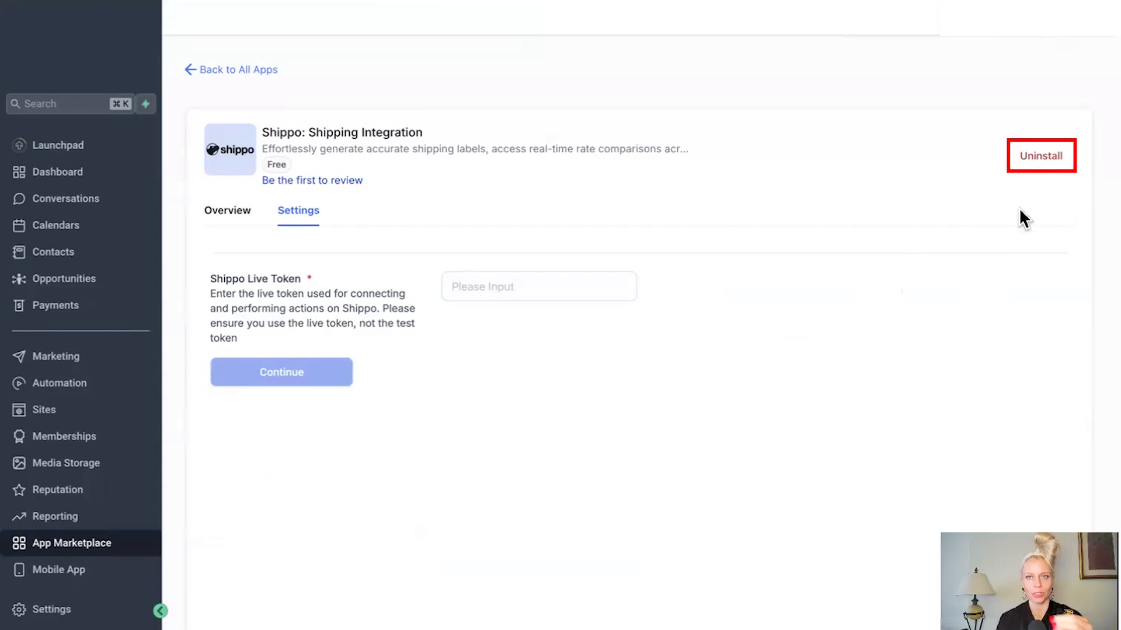
left_click(539, 286)
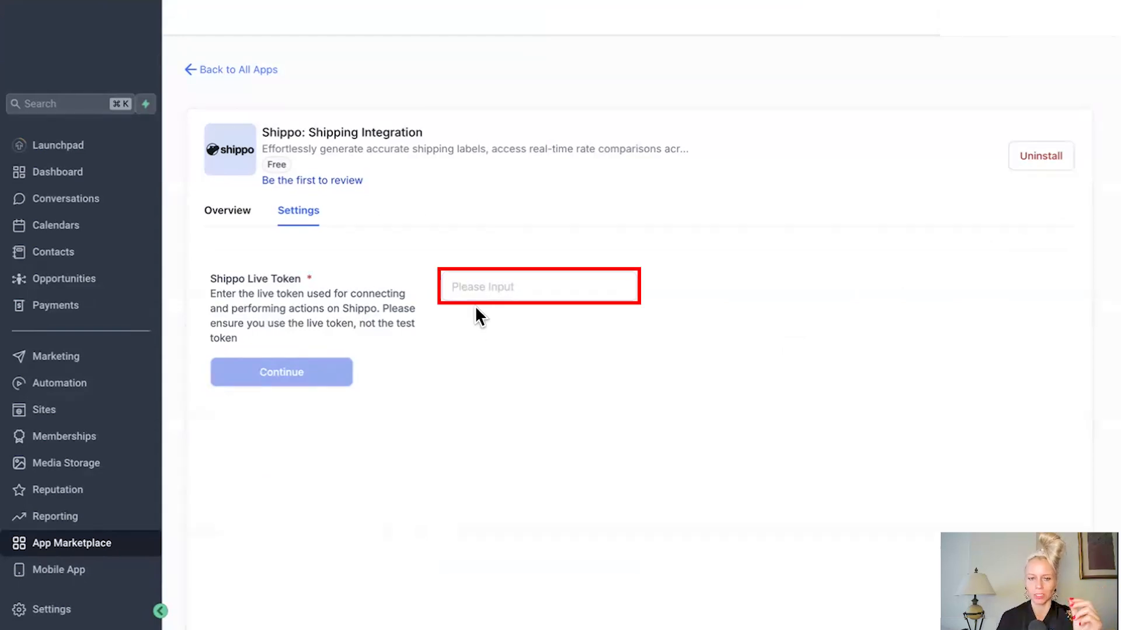
left_click(515, 287)
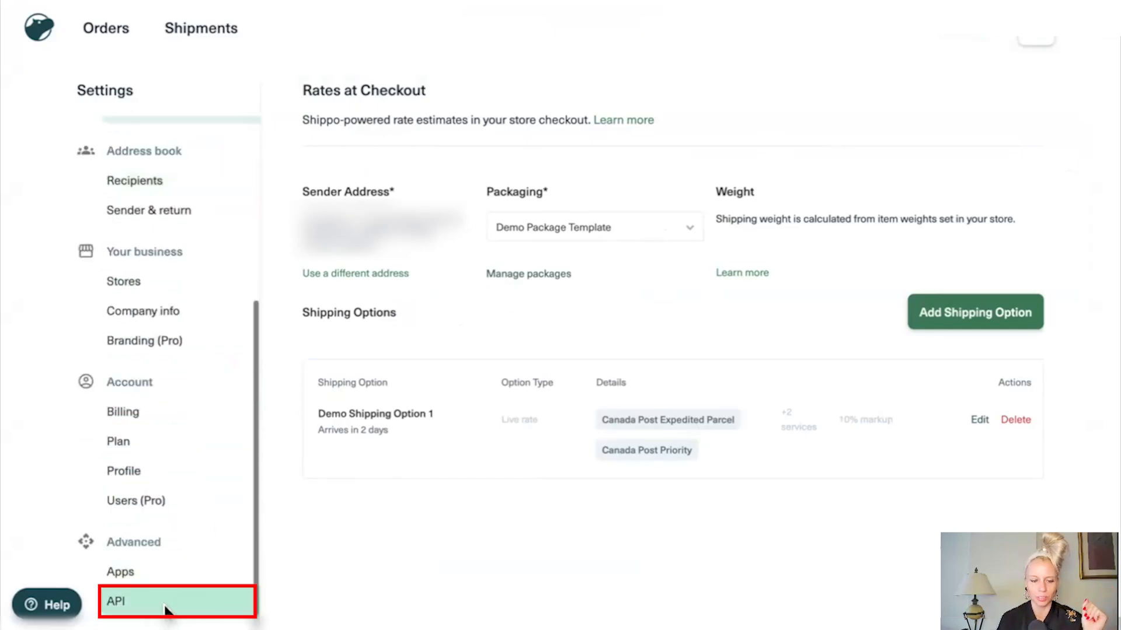
Step: View the Live Token section under Shippo's API settings, then return to HighLevel
left_click(120, 603)
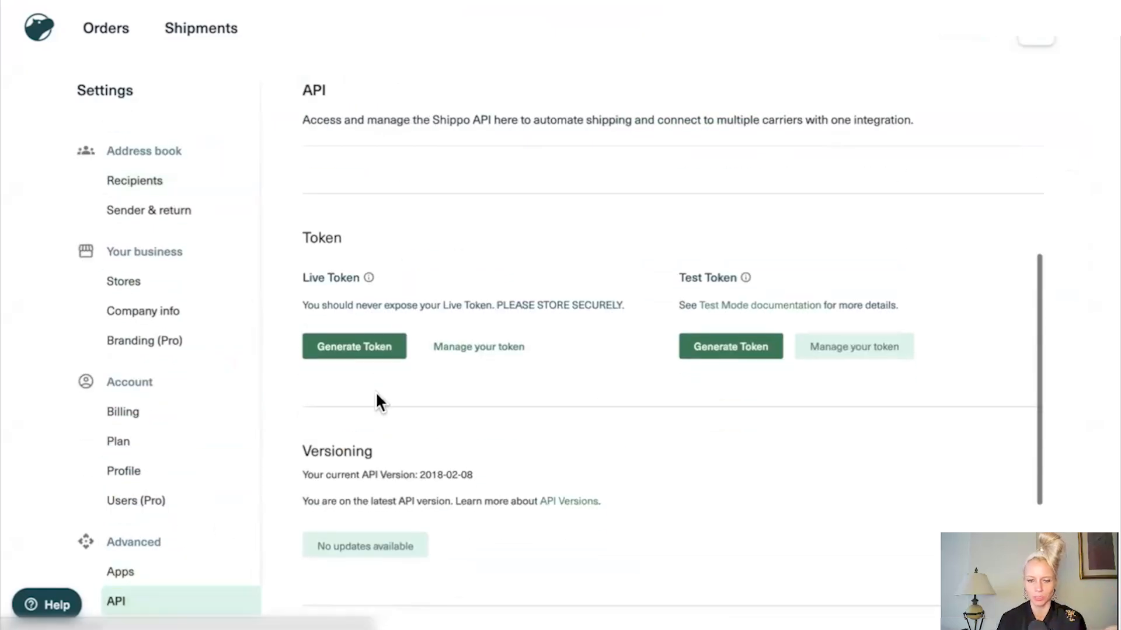
left_click(354, 346)
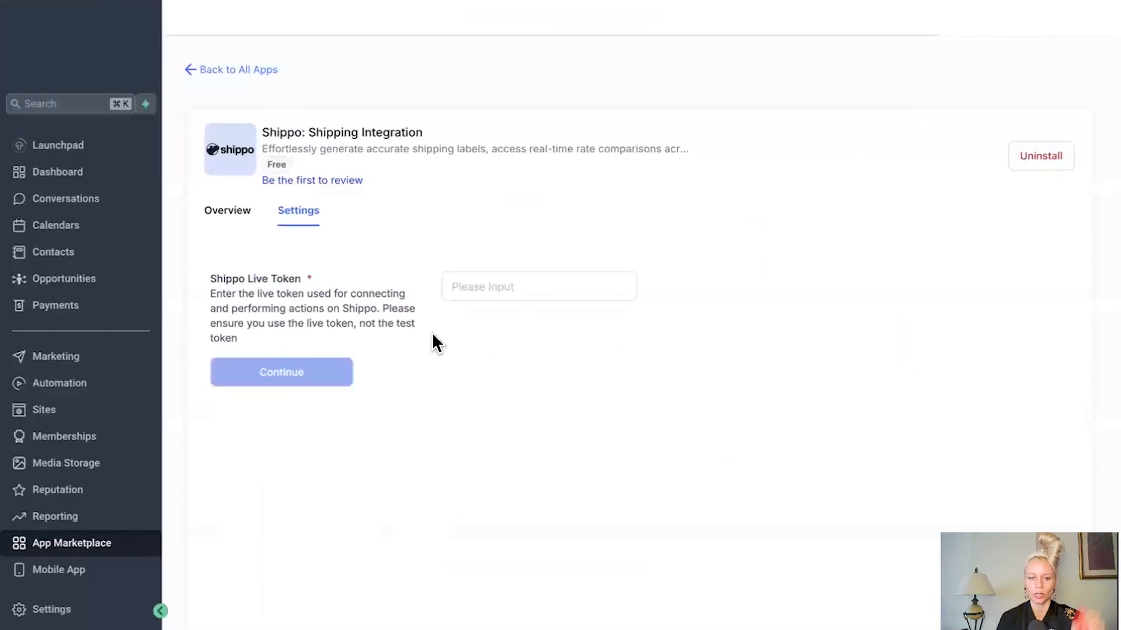
Step: Paste the Shippo live token into HighLevel's Live Token field and continue
left_click(539, 286)
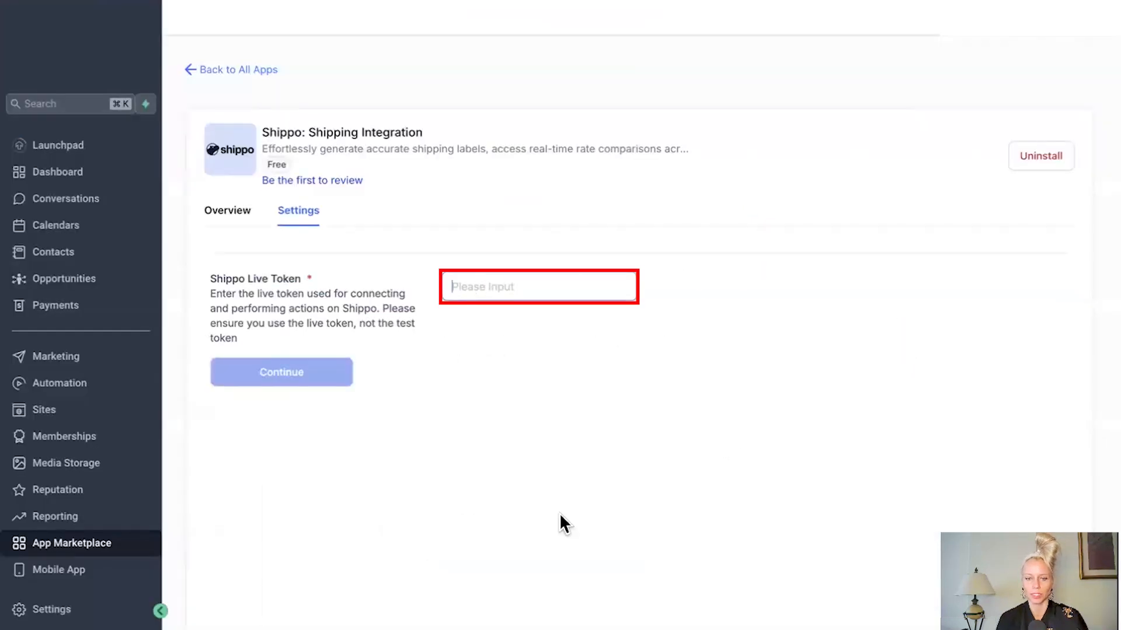
left_click(281, 373)
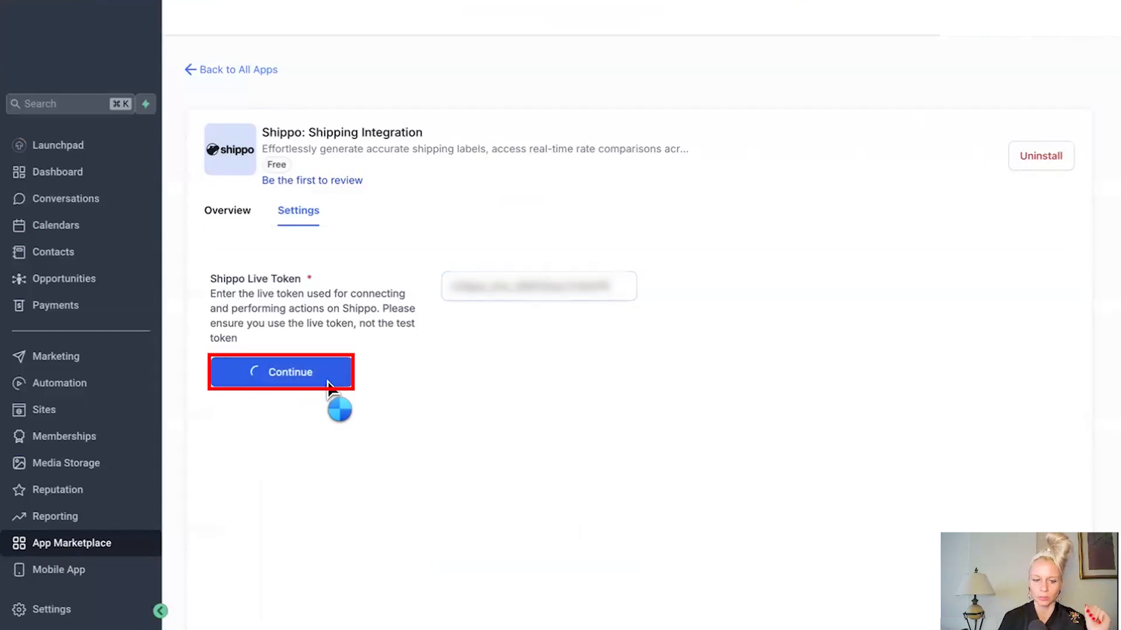
left_click(281, 372)
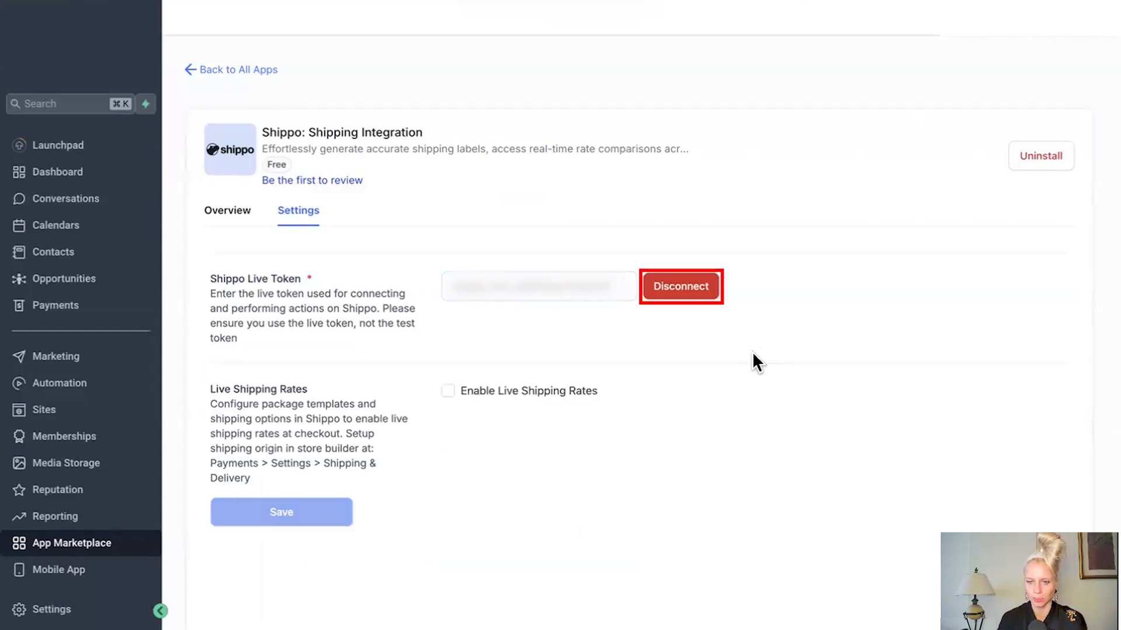
mouse_move(677, 312)
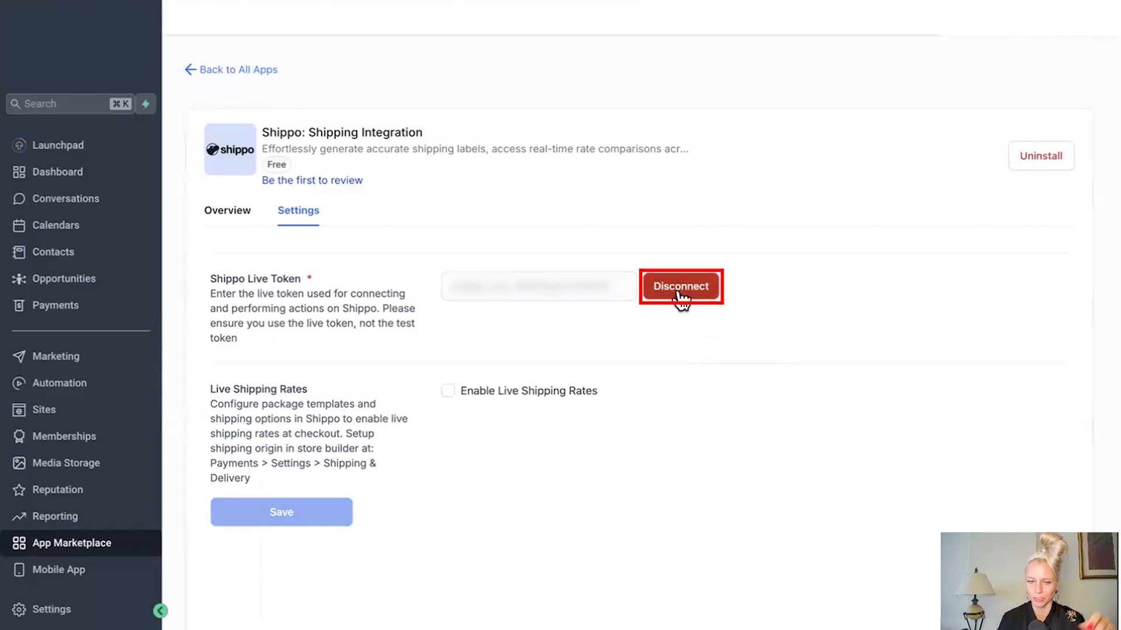
mouse_move(288, 469)
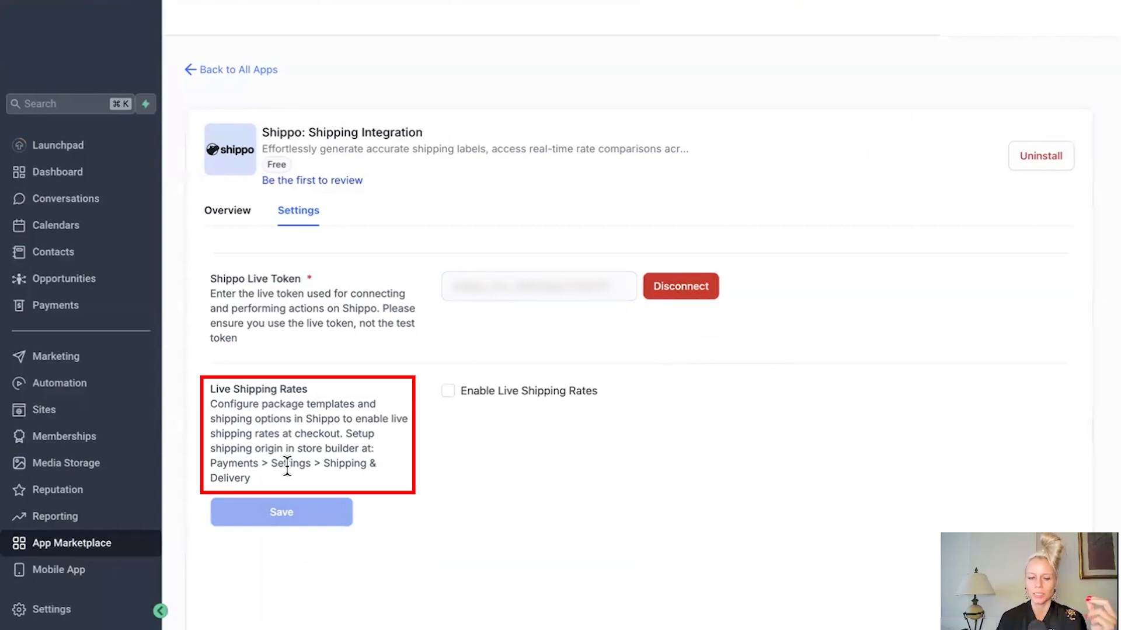
mouse_move(284, 450)
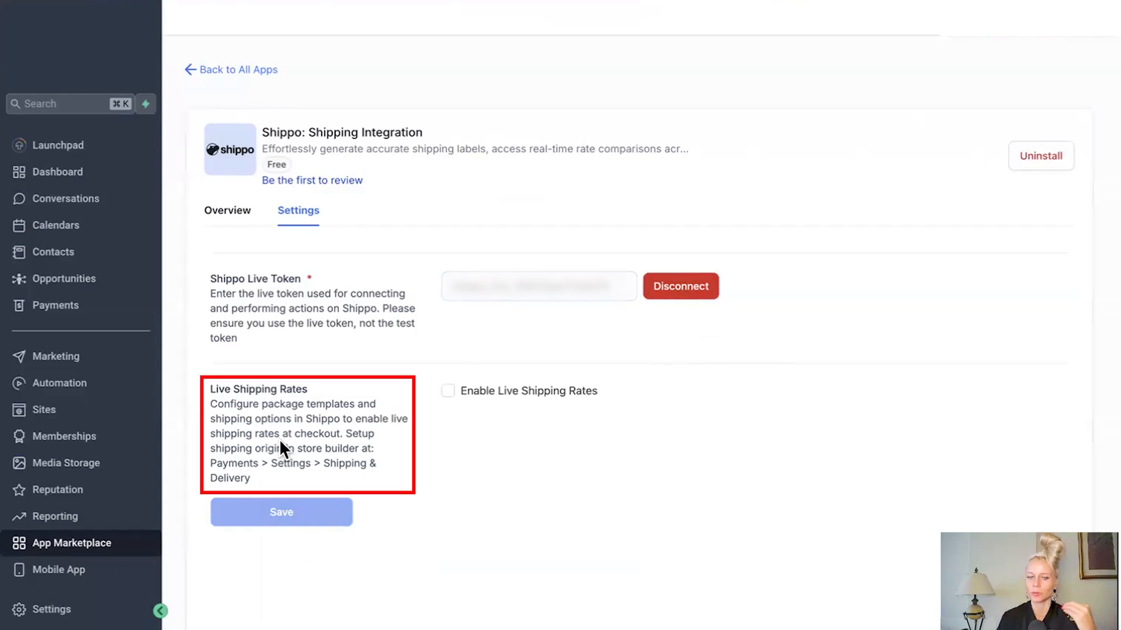
mouse_move(318, 445)
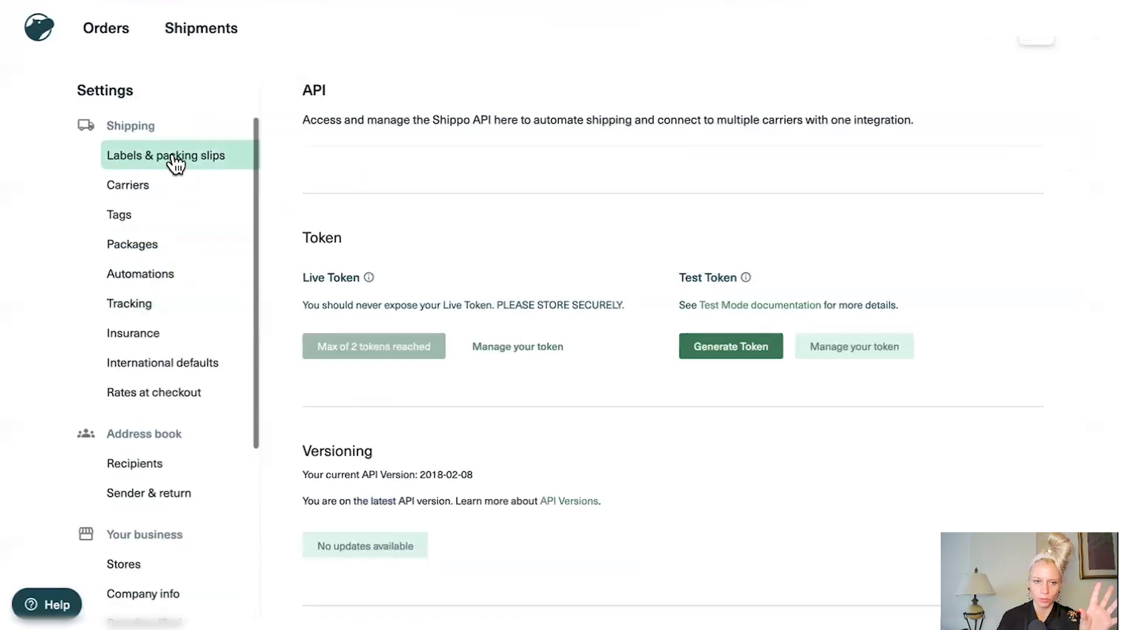
Step: Go from Rates at checkout to Shippo's Packages page listing the saved templates
left_click(154, 393)
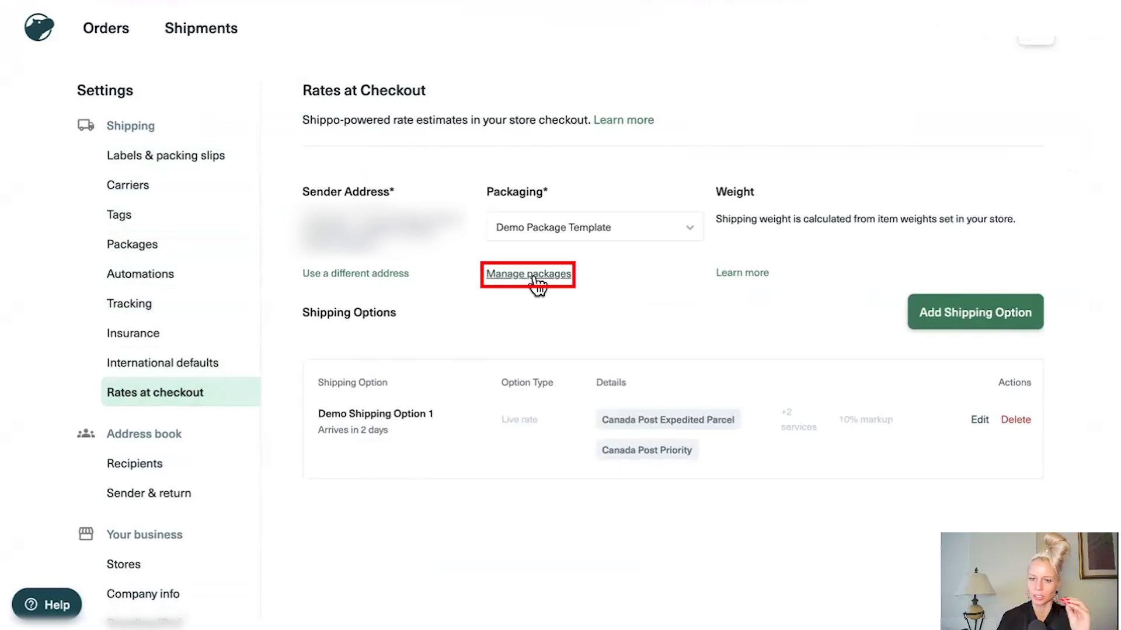
mouse_move(140, 256)
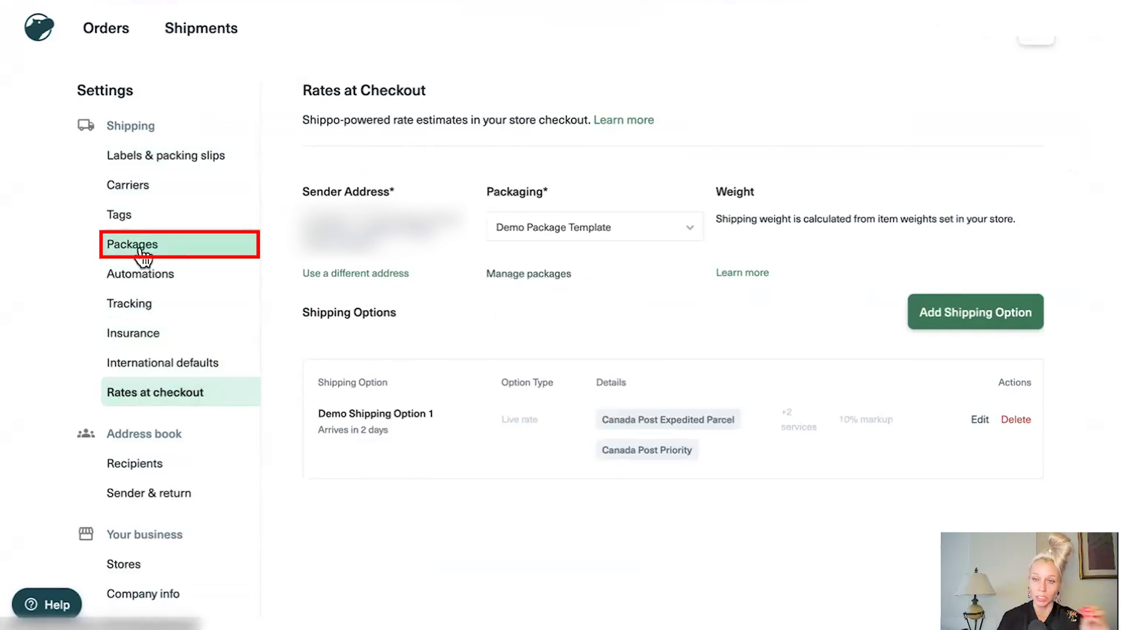
left_click(133, 244)
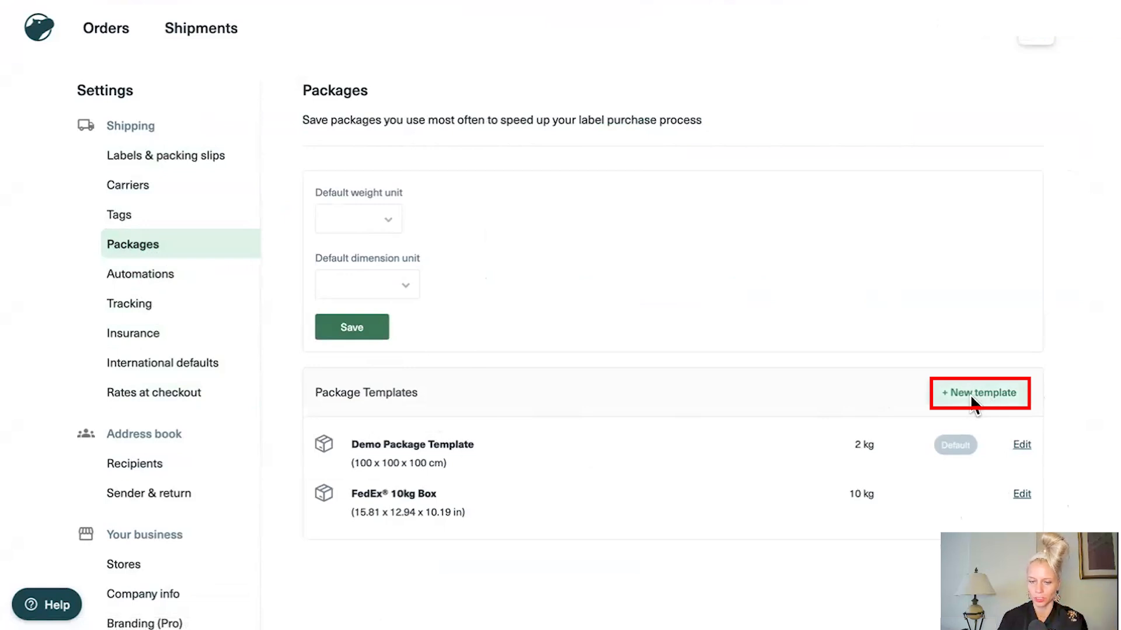
Step: Create a box template '50 KG 200 CM' measuring 200 × 200 × 200 cm, weighing 50 kg
left_click(979, 393)
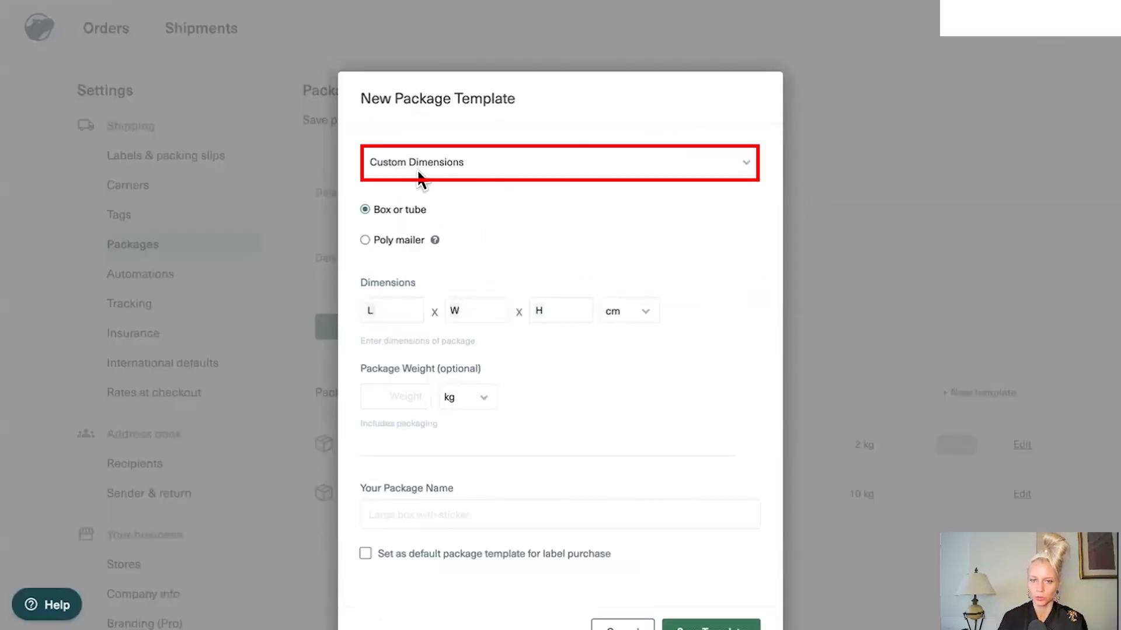
left_click(392, 312)
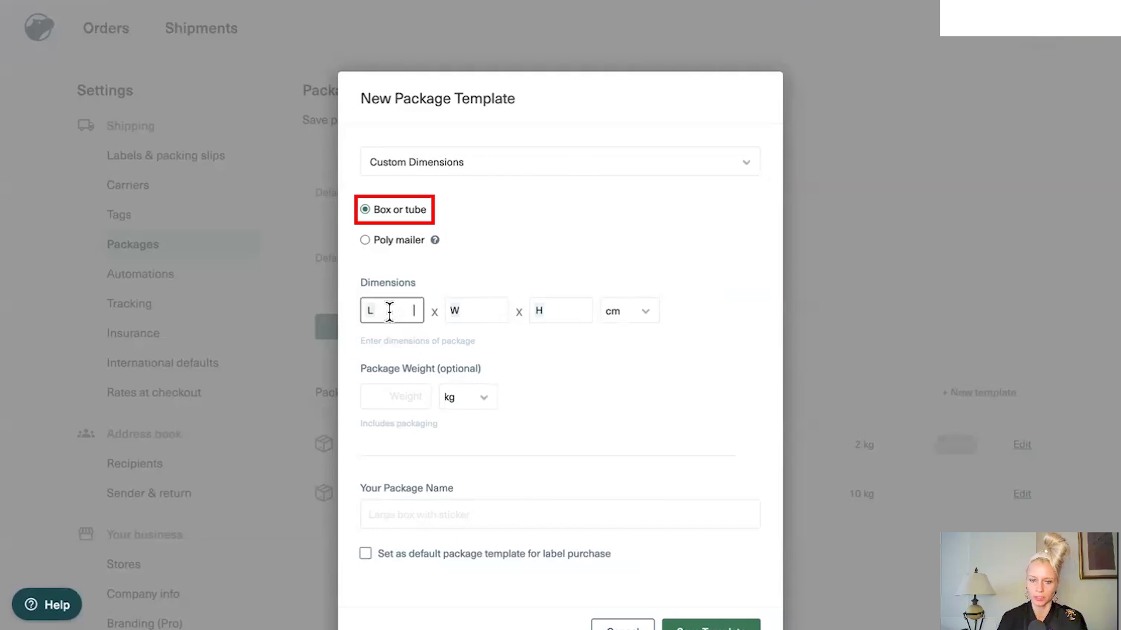
type("200")
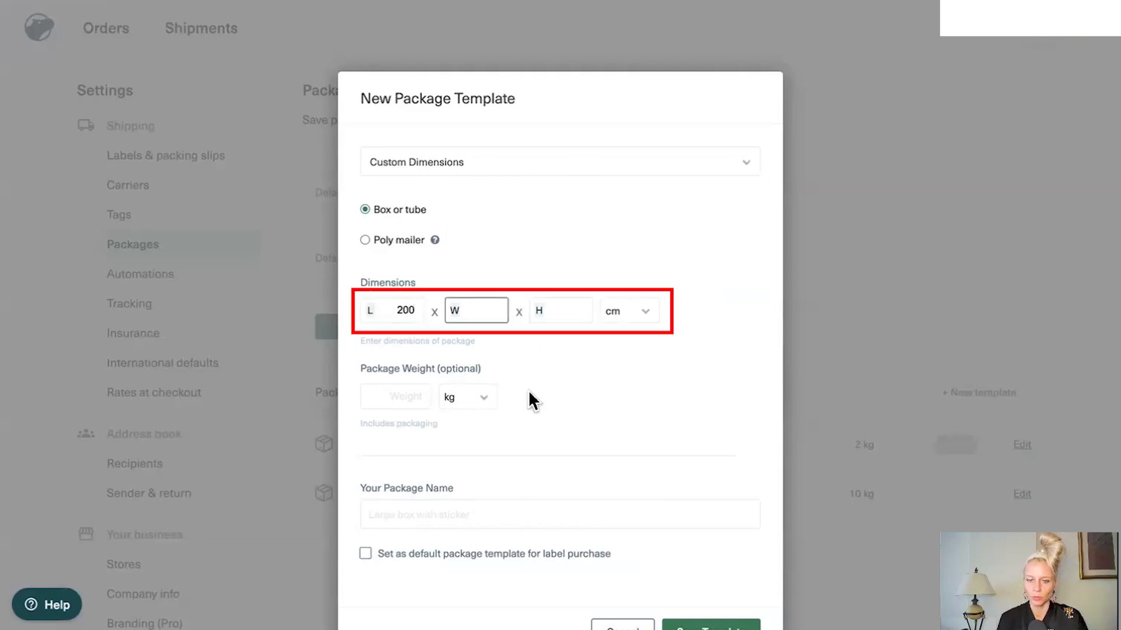
type("200")
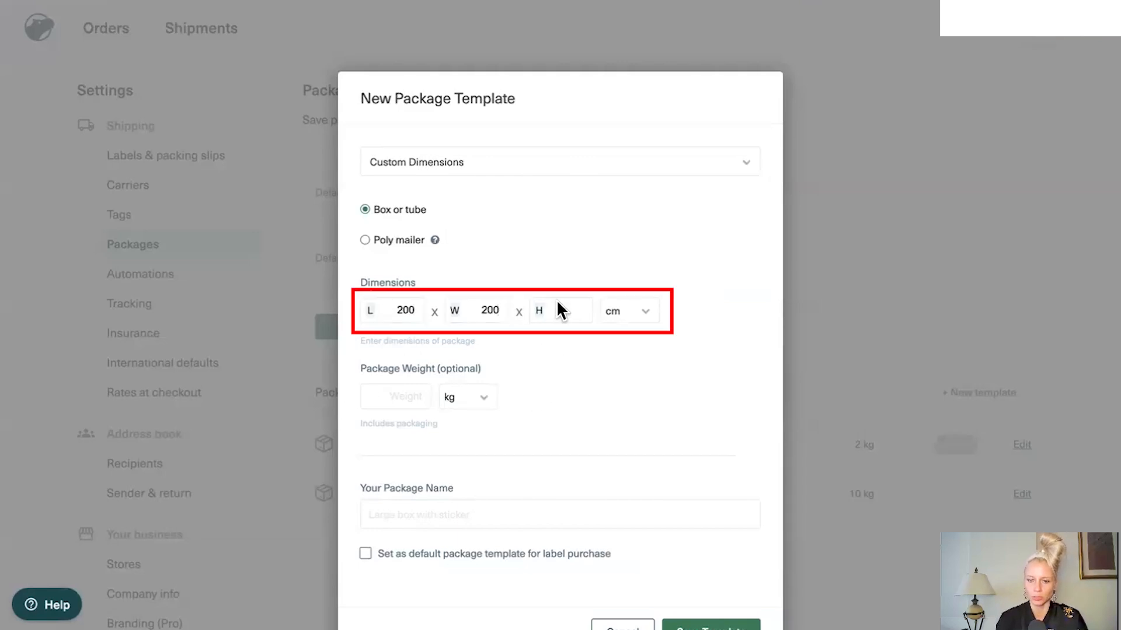
type("200")
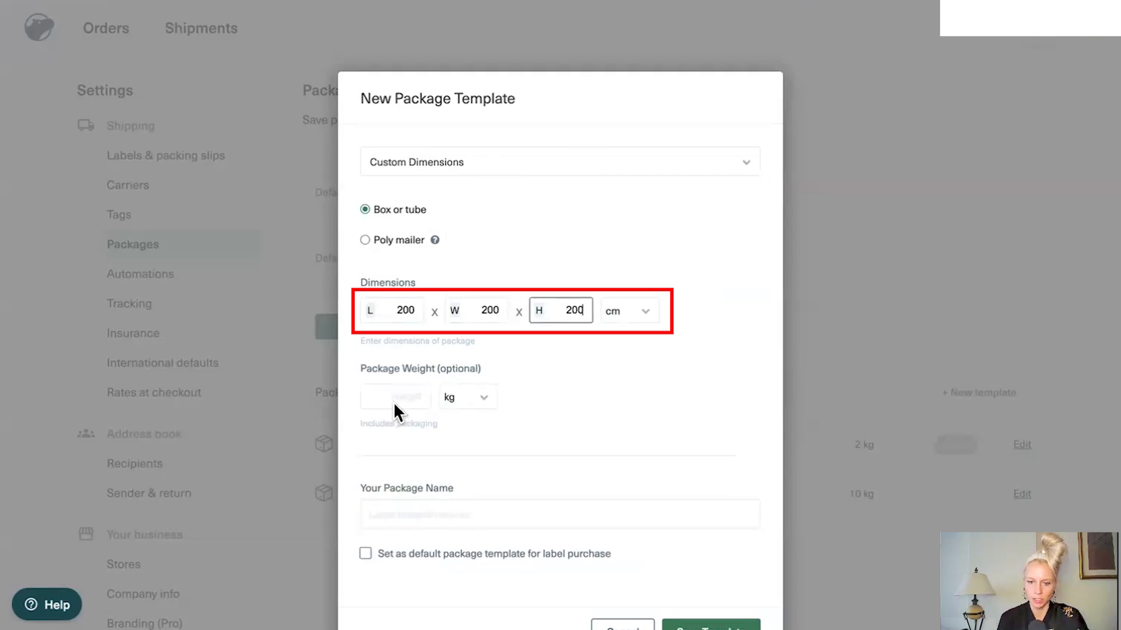
type("50")
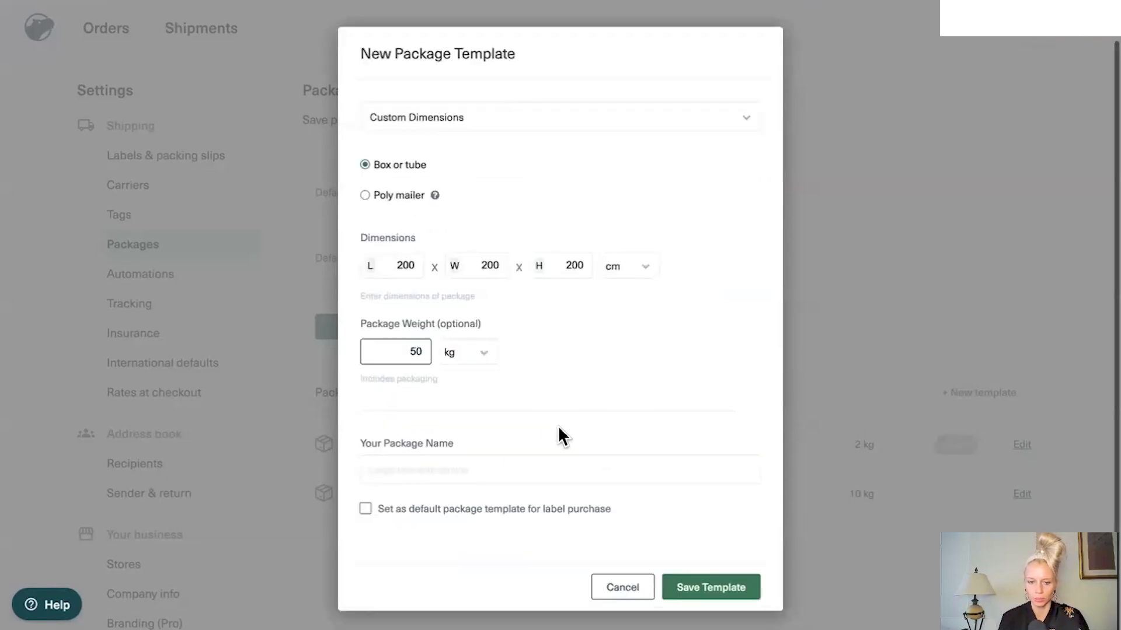
type("50 KG 200 CM")
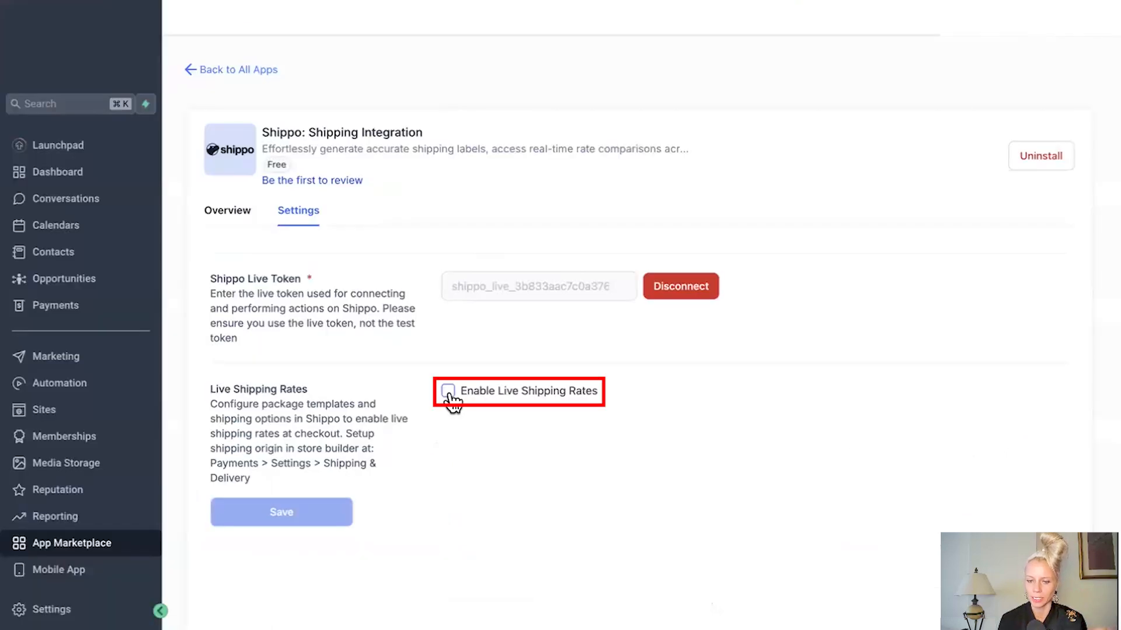
Step: Enable live shipping rates and view Zone 1's carrier and app rates
left_click(447, 392)
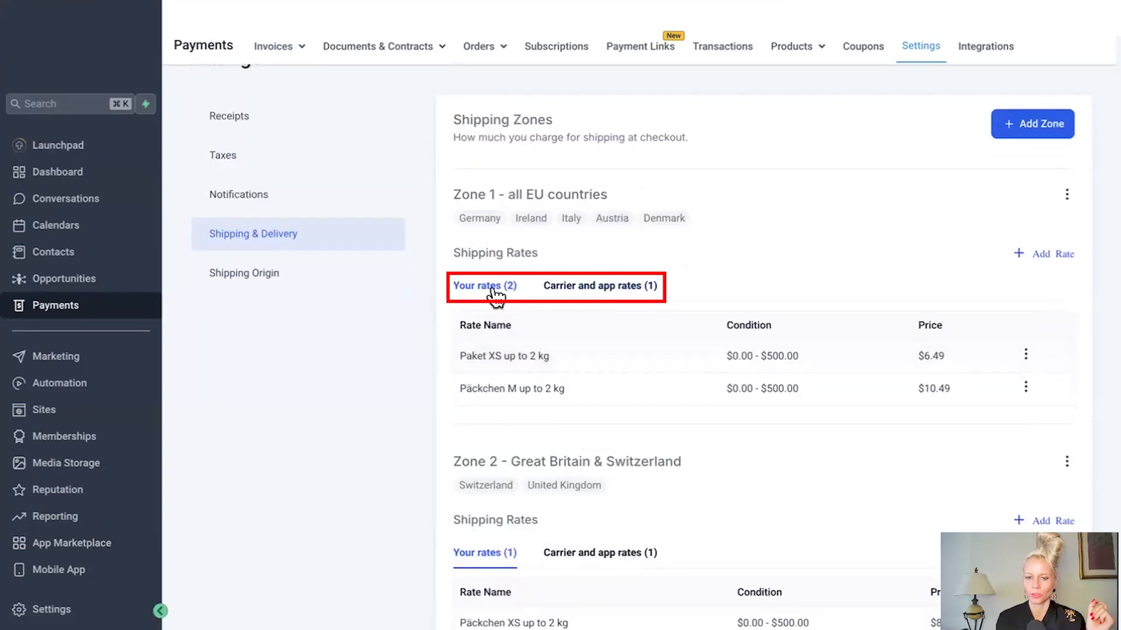
mouse_move(619, 295)
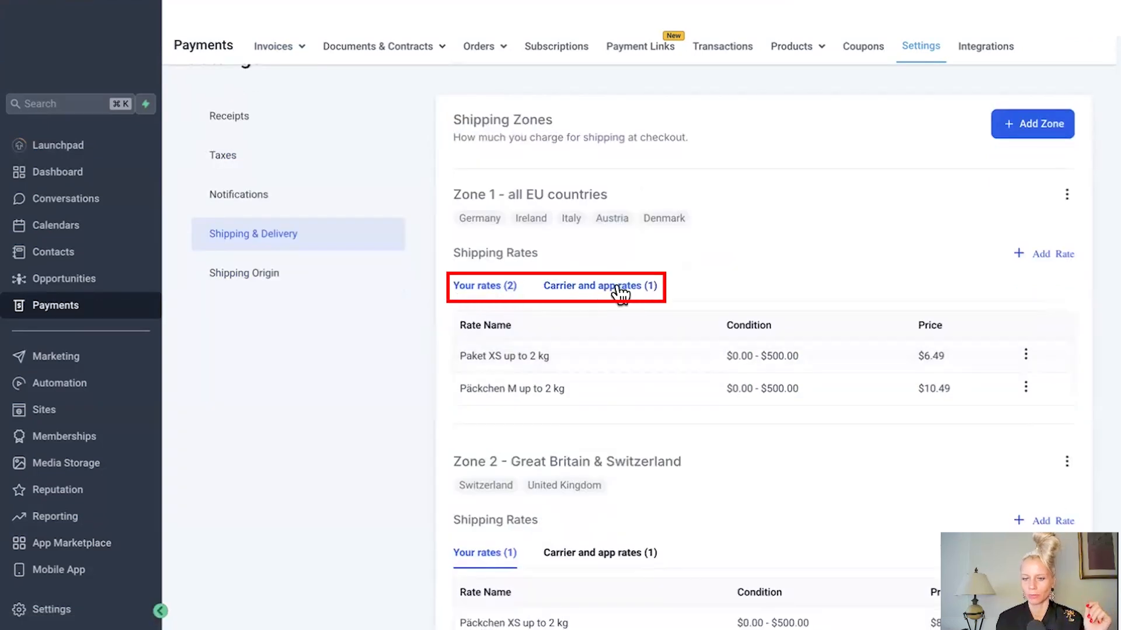
left_click(600, 286)
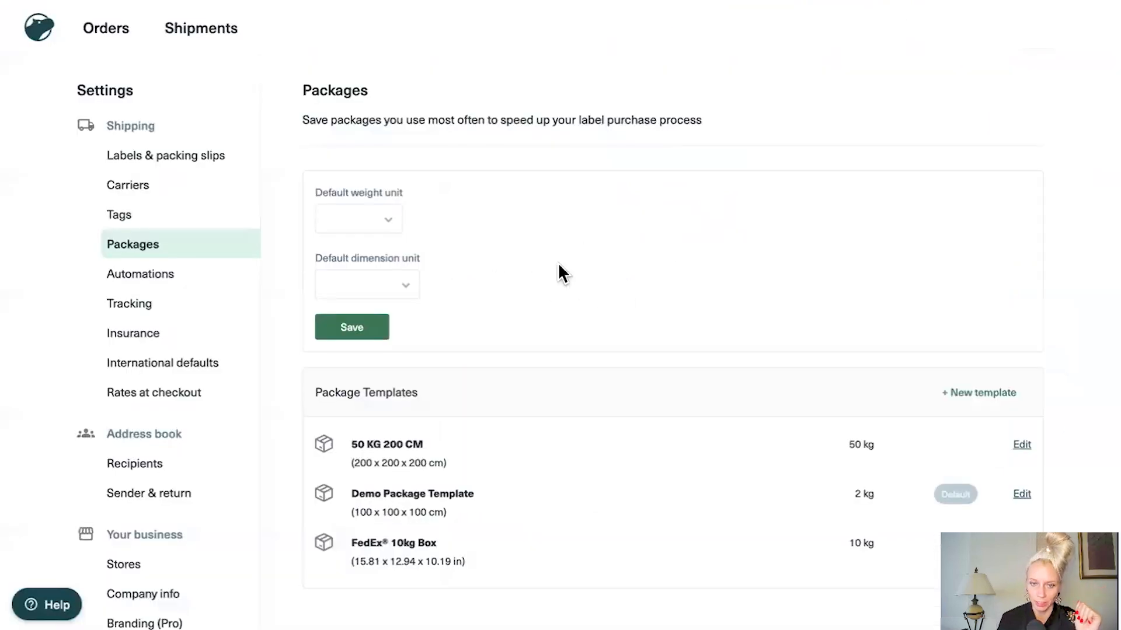
Step: Open Sender & return under Address book in Shippo Settings
left_click(149, 493)
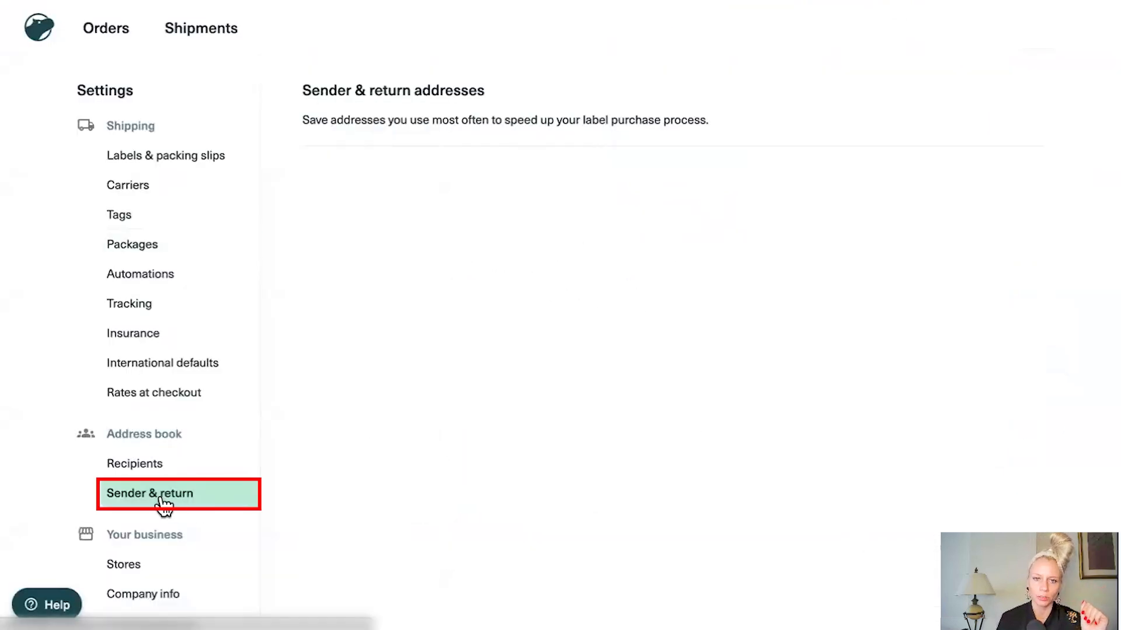
left_click(149, 493)
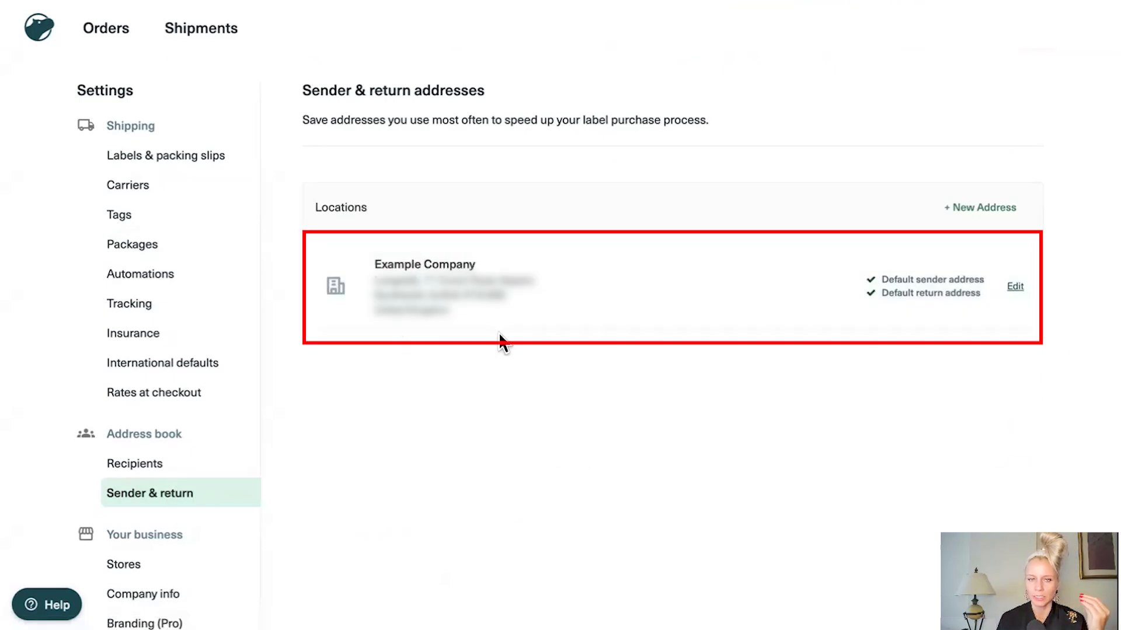